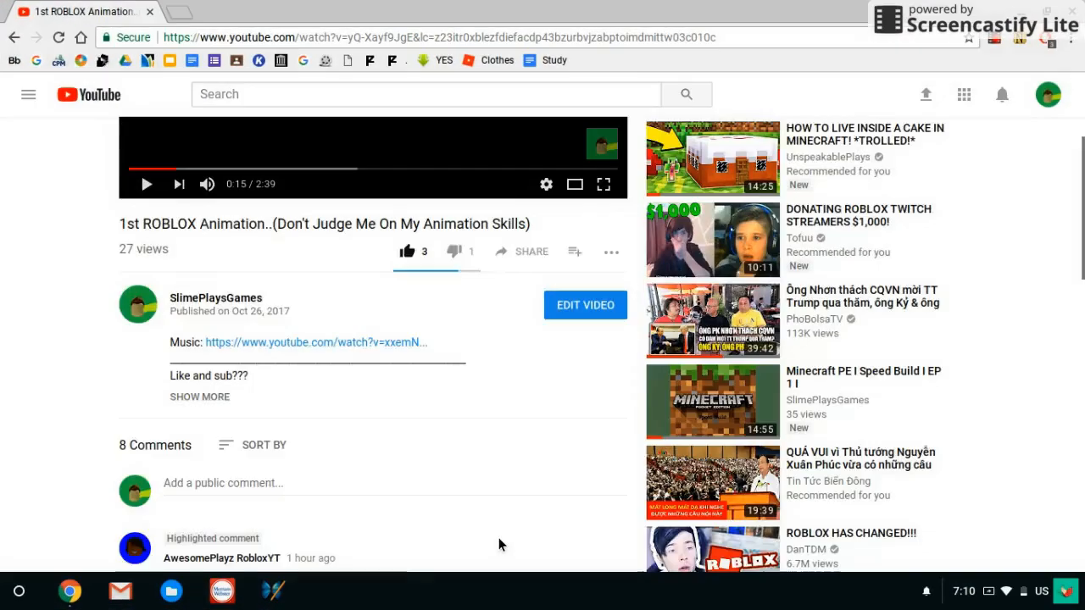
Scroll to the tutorial request comment, select its text, and start editing the page address
{"action": "scroll", "scroll_direction": "down", "scroll_amount": 3}
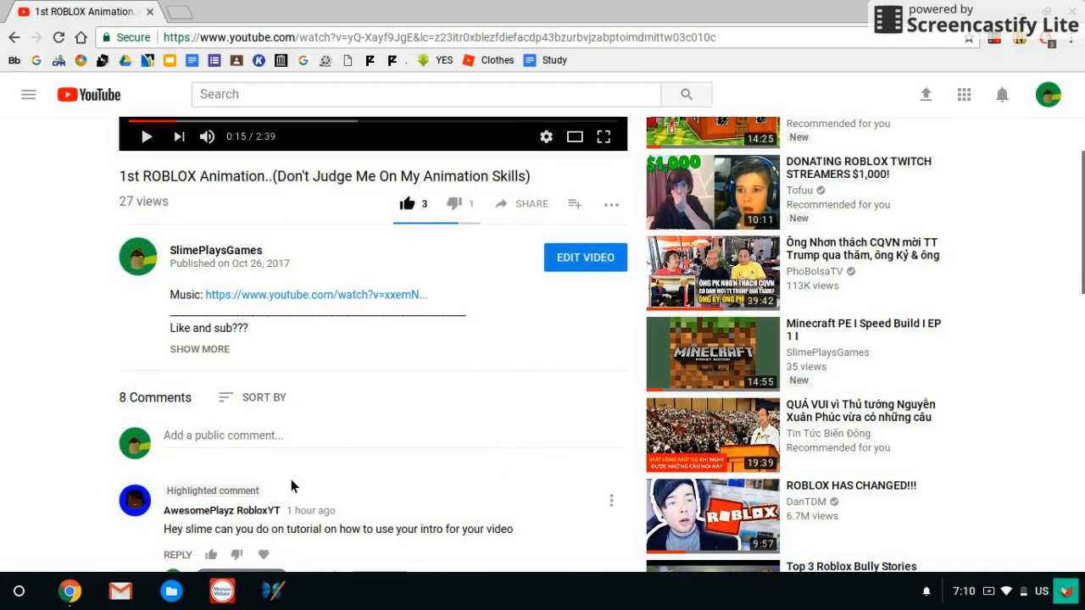
{"action": "scroll", "scroll_direction": "down", "scroll_amount": 3}
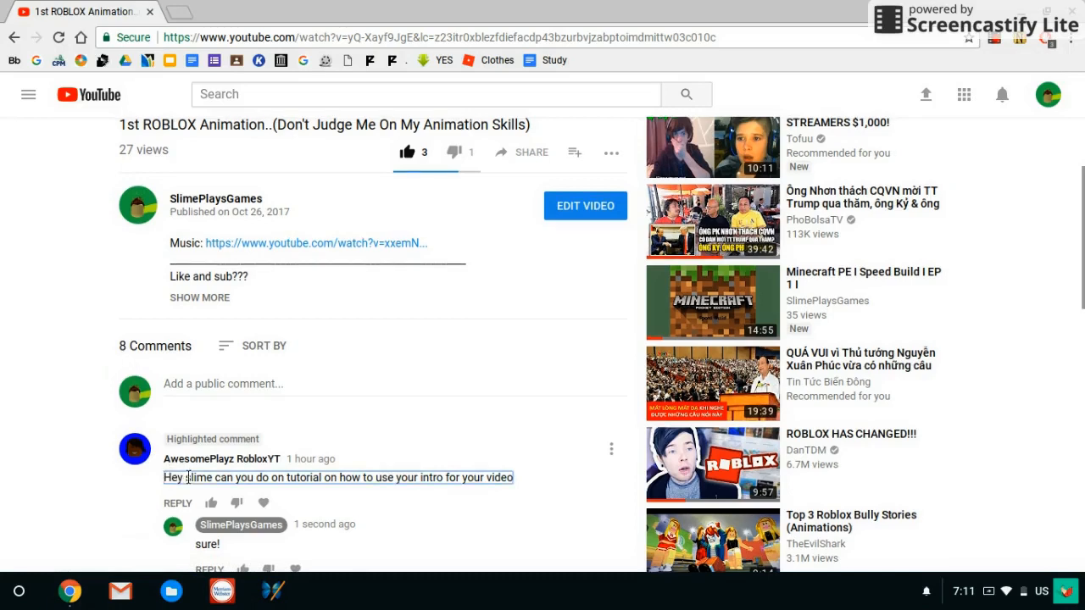
{"action": "left_click_drag", "start_coordinate": [166, 477], "coordinate": [513, 477]}
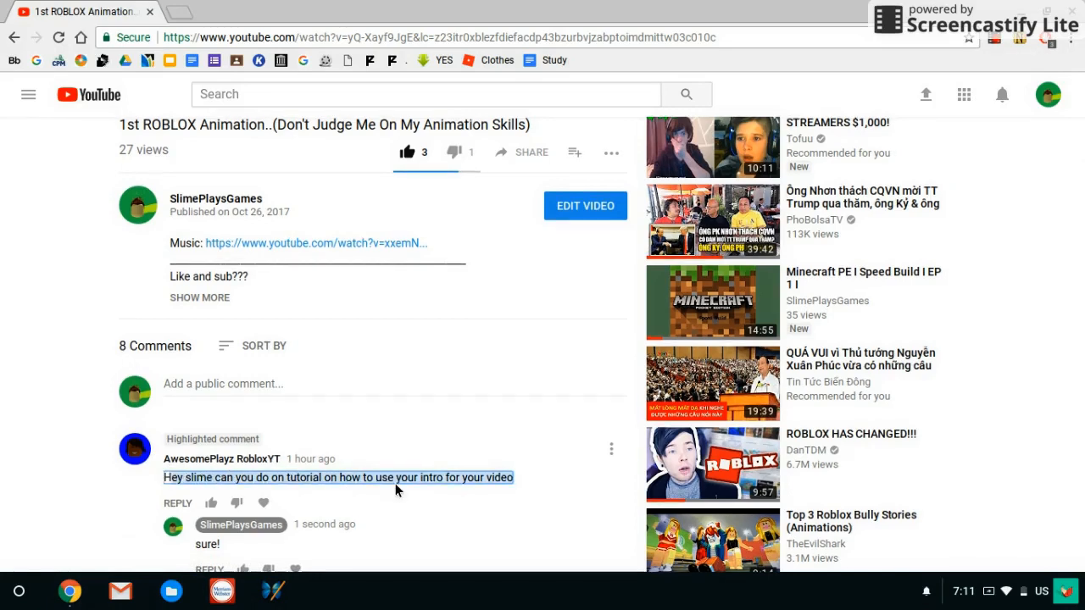
{"action": "mouse_move", "coordinate": [530, 479]}
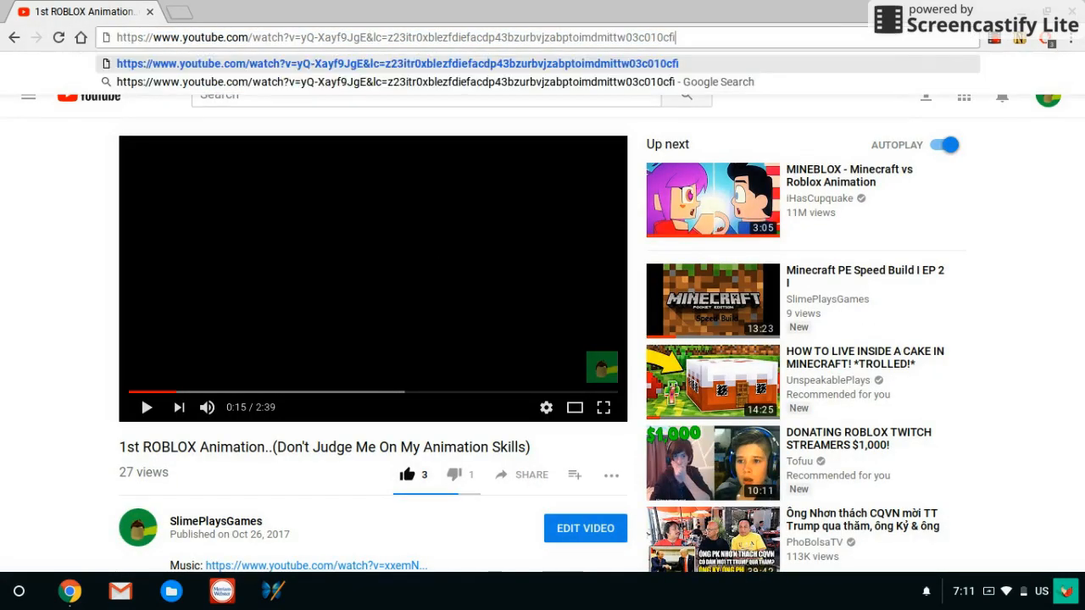
{"action": "left_click", "coordinate": [18, 591]}
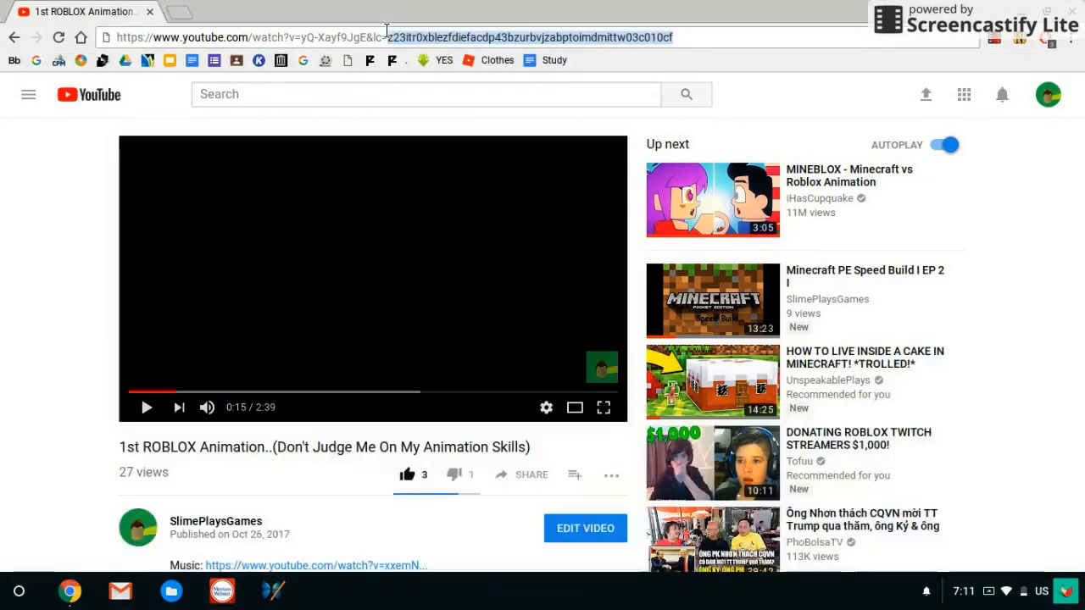
Search Google for 'video combiner' and open the Movavi video joiner result
{"action": "type", "text": "video"}
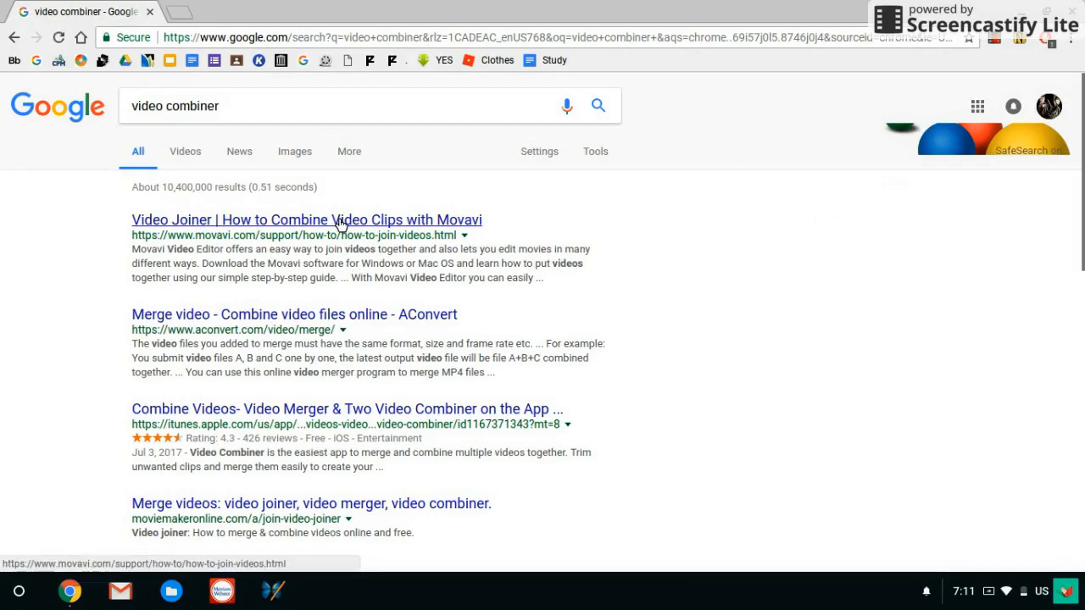
{"action": "left_click", "coordinate": [306, 220]}
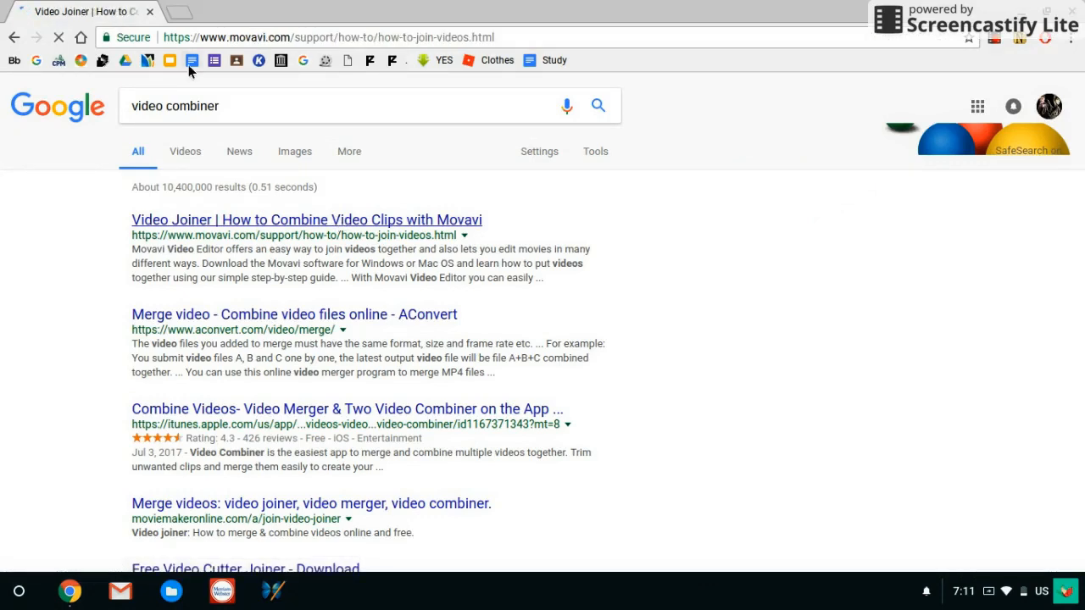
{"action": "left_click", "coordinate": [305, 220]}
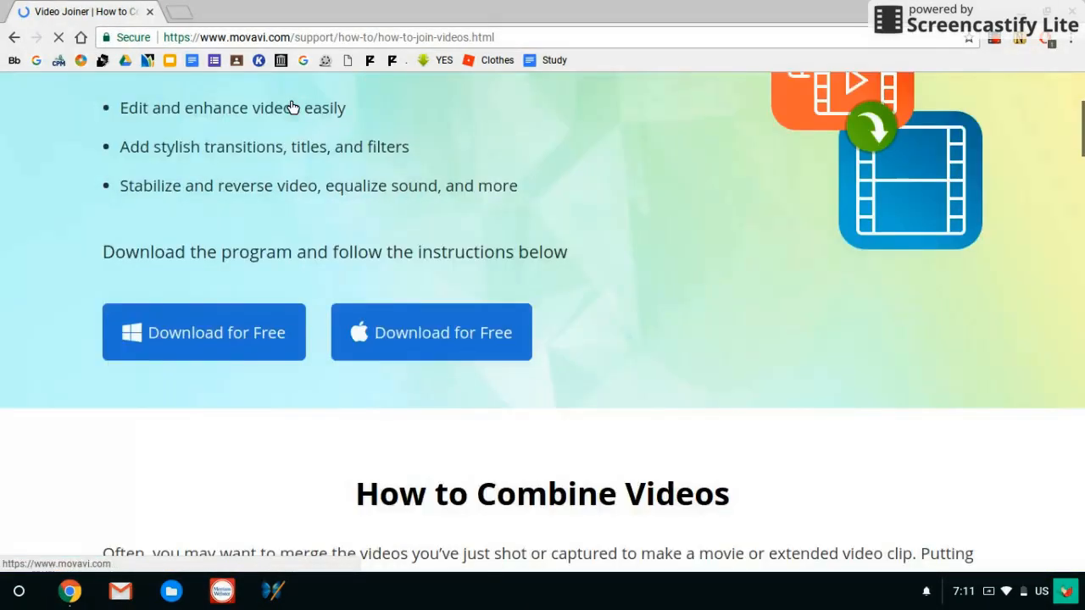
{"action": "scroll", "scroll_direction": "up", "scroll_amount": 3}
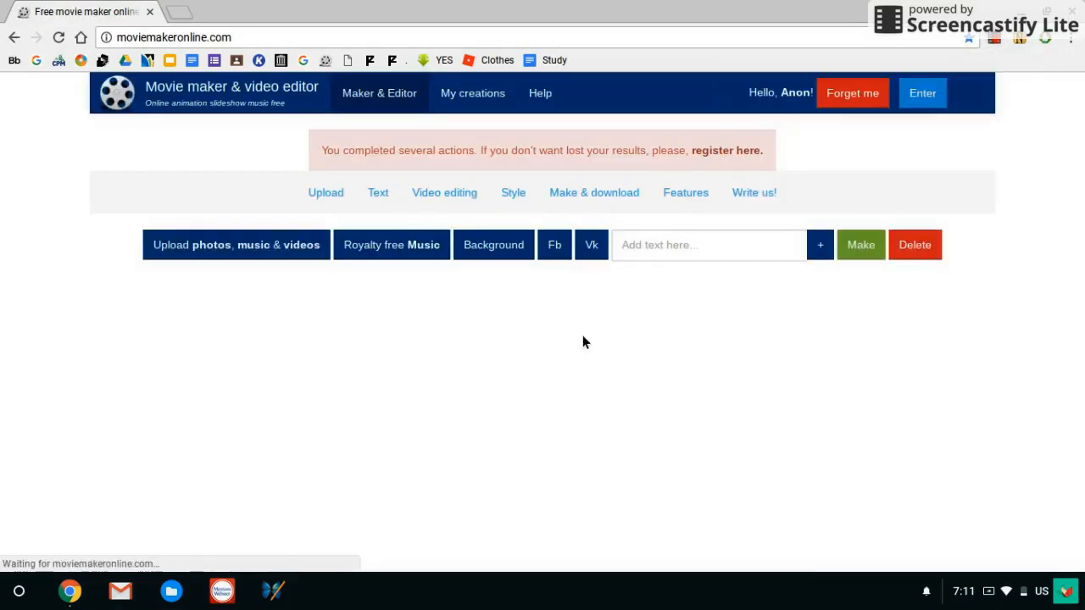
Scroll down to the timeline and delete the leftover music clip
{"action": "scroll", "scroll_direction": "down", "scroll_amount": 3}
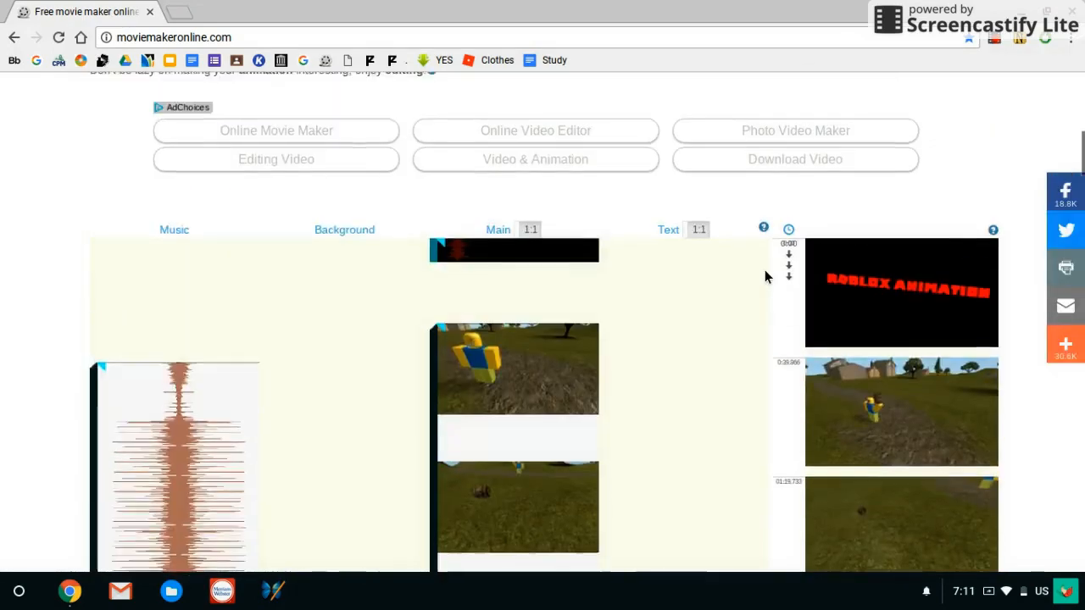
{"action": "scroll", "scroll_direction": "down", "scroll_amount": 3}
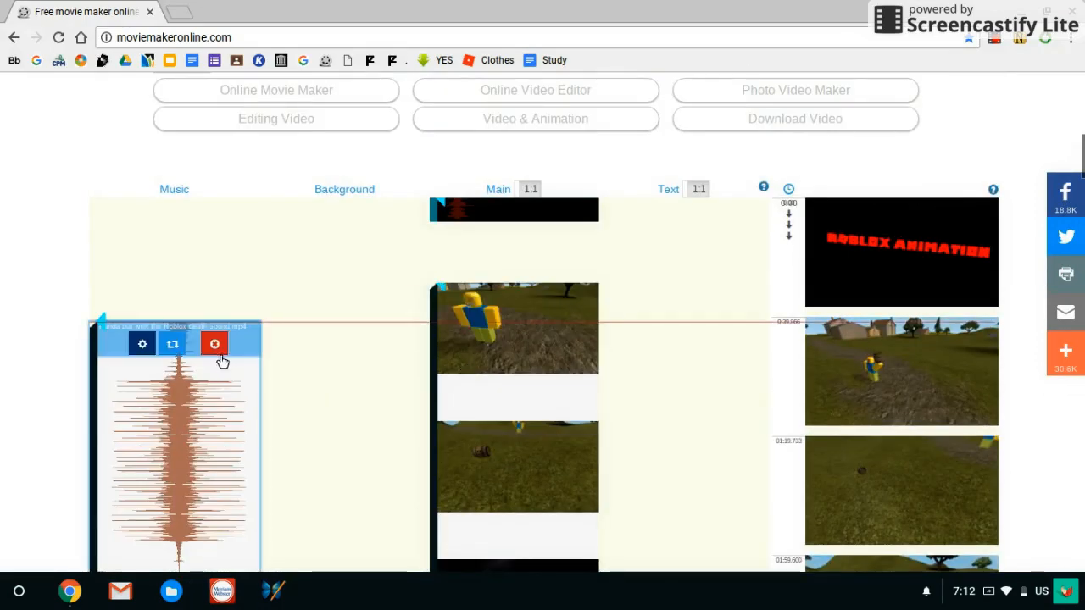
{"action": "left_click", "coordinate": [214, 343]}
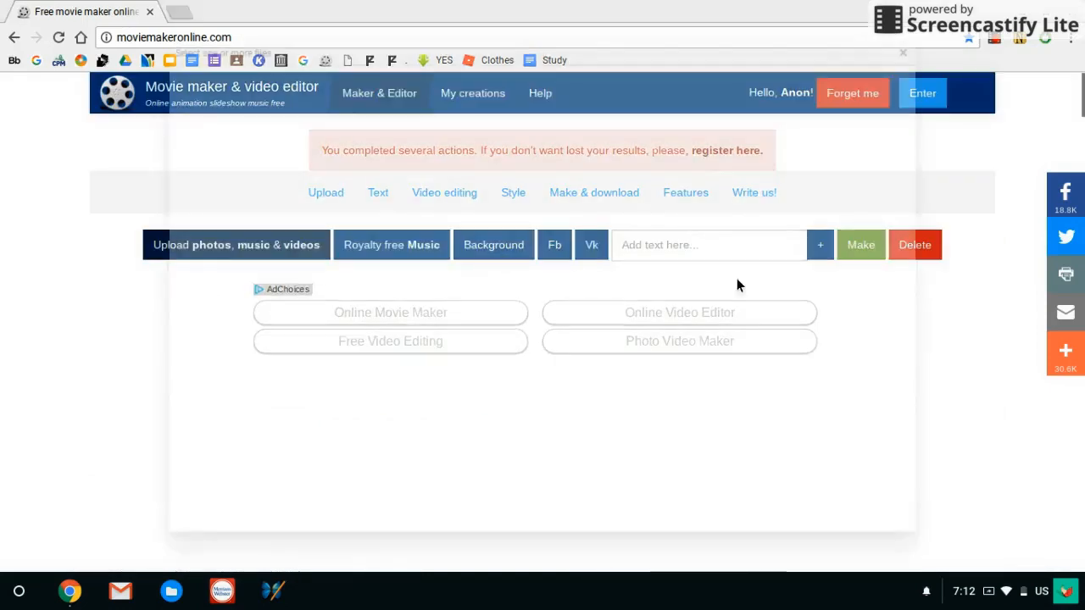
Pick video.mp4 from My Drive and confirm it for upload
{"action": "left_click", "coordinate": [235, 244]}
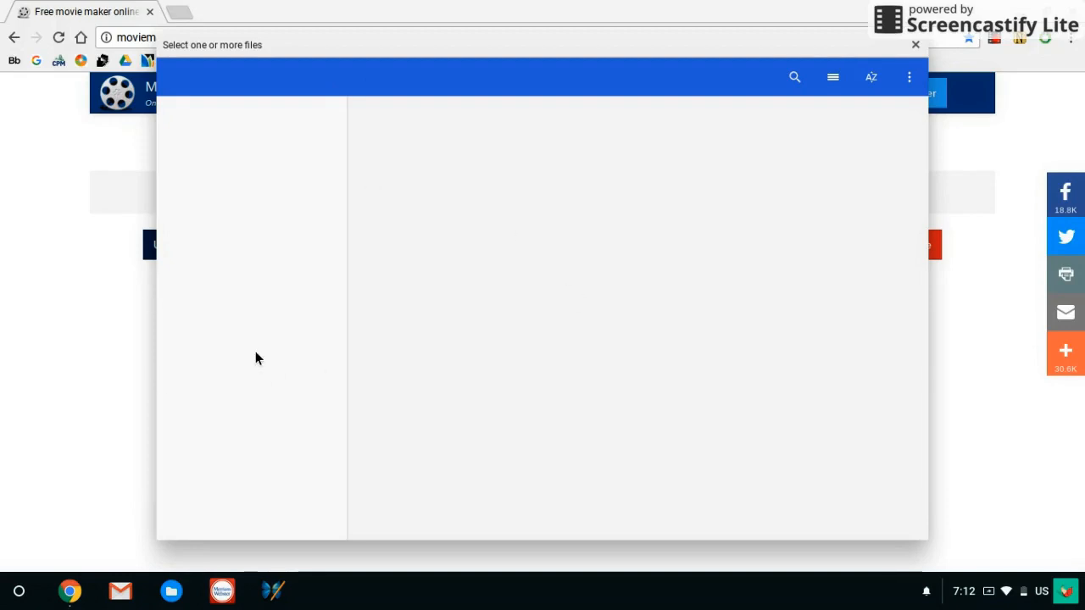
{"action": "mouse_move", "coordinate": [238, 313]}
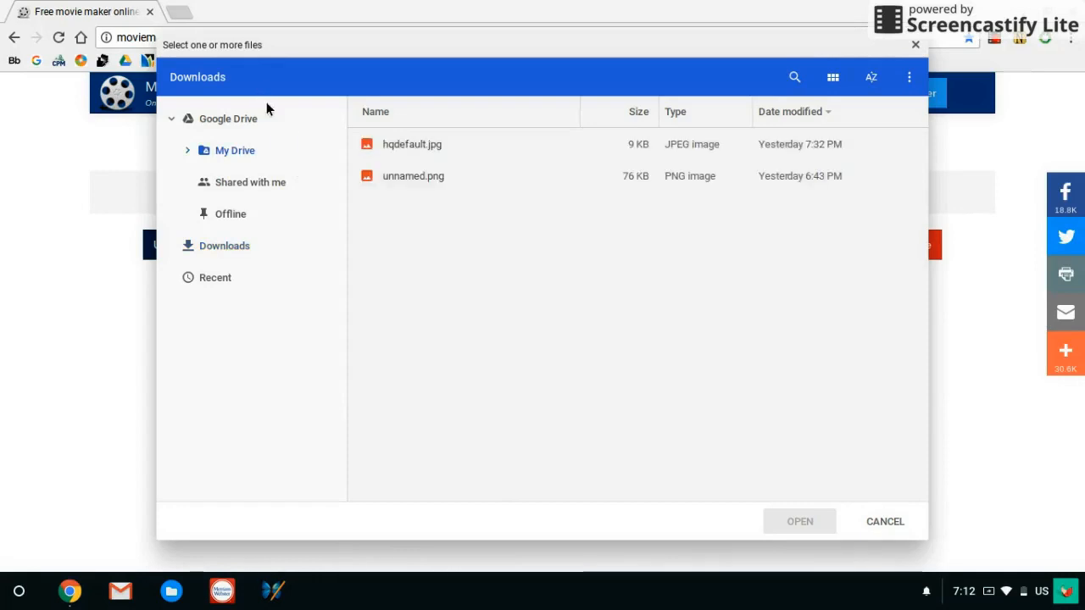
{"action": "left_click", "coordinate": [234, 150]}
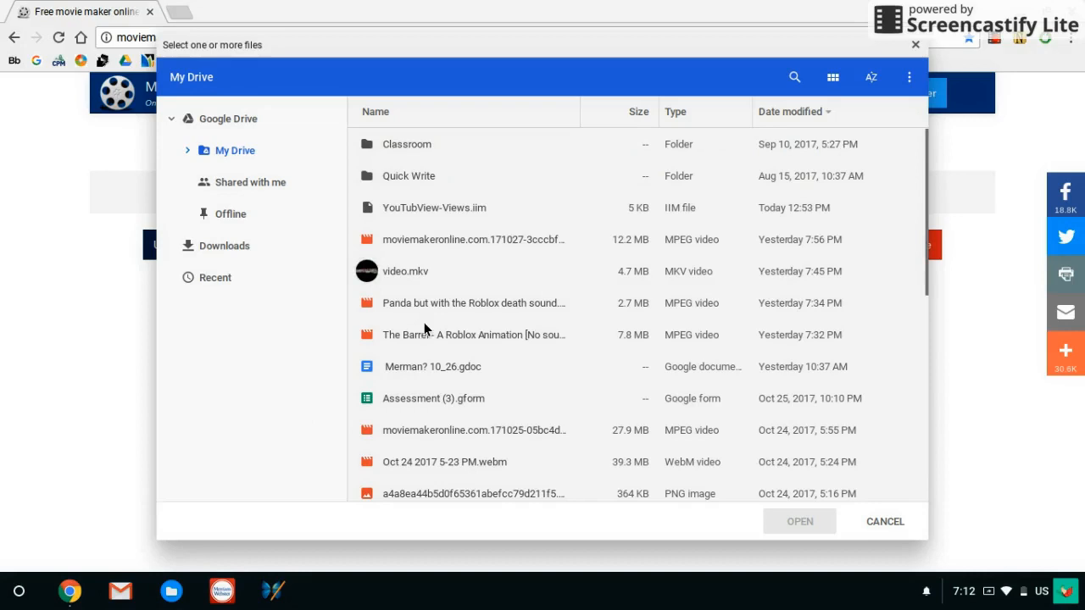
{"action": "scroll", "scroll_direction": "down", "scroll_amount": 3}
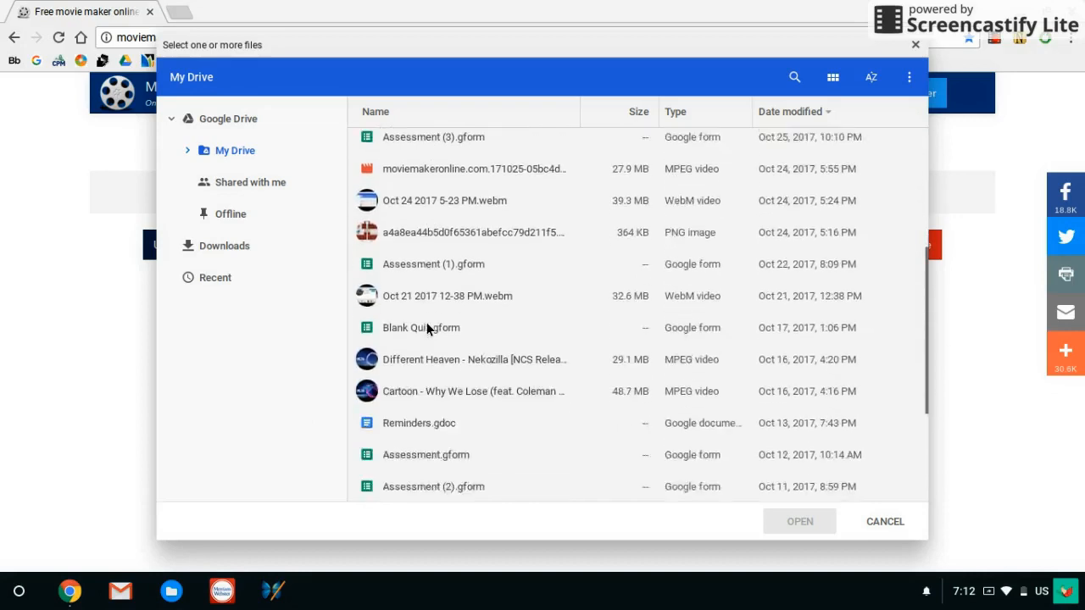
{"action": "scroll", "scroll_direction": "down", "scroll_amount": 3}
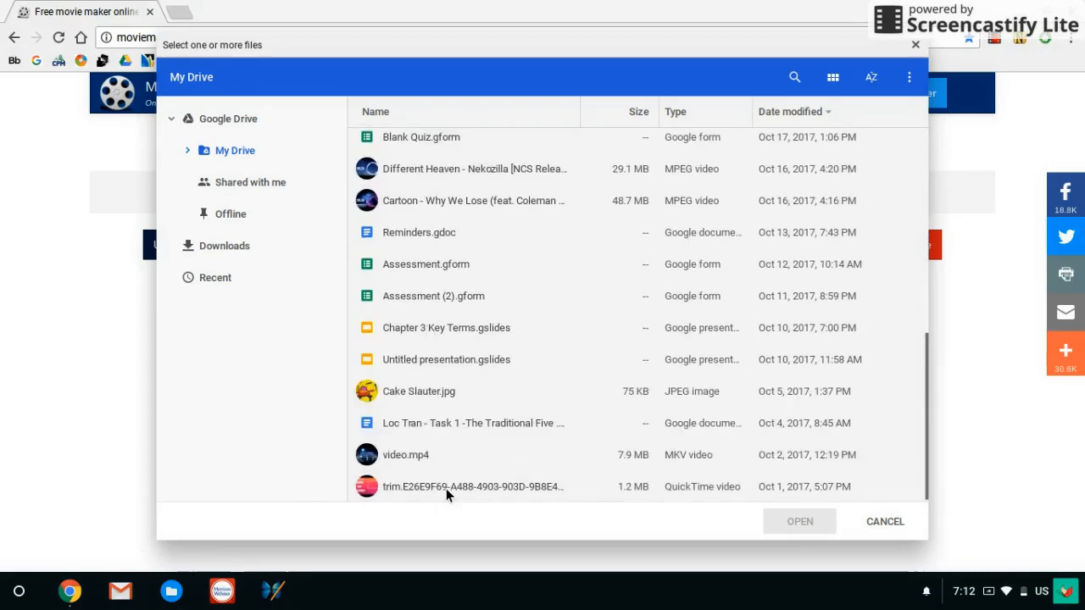
{"action": "left_click", "coordinate": [405, 454]}
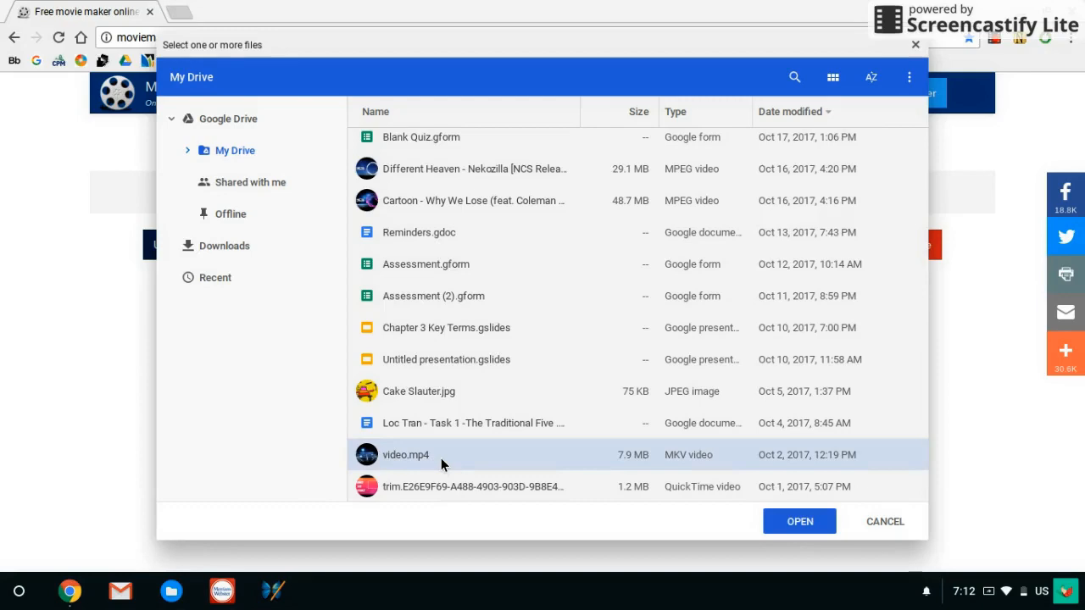
{"action": "left_click", "coordinate": [797, 522]}
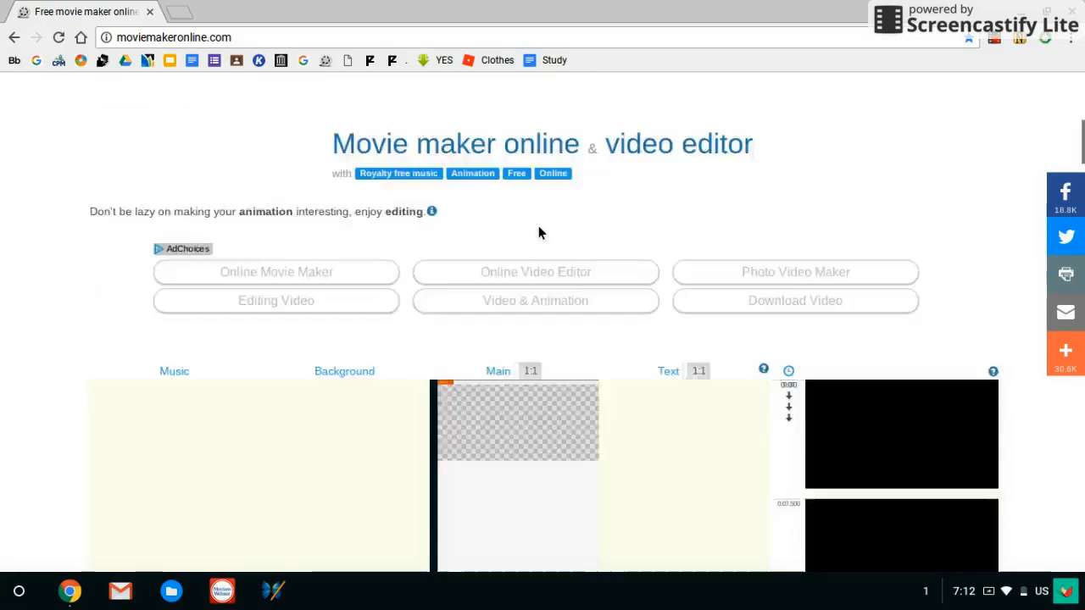
Wait for video.mp4 to land on the Main track while the upload climbs to 84%
{"action": "scroll", "scroll_direction": "down", "scroll_amount": 3}
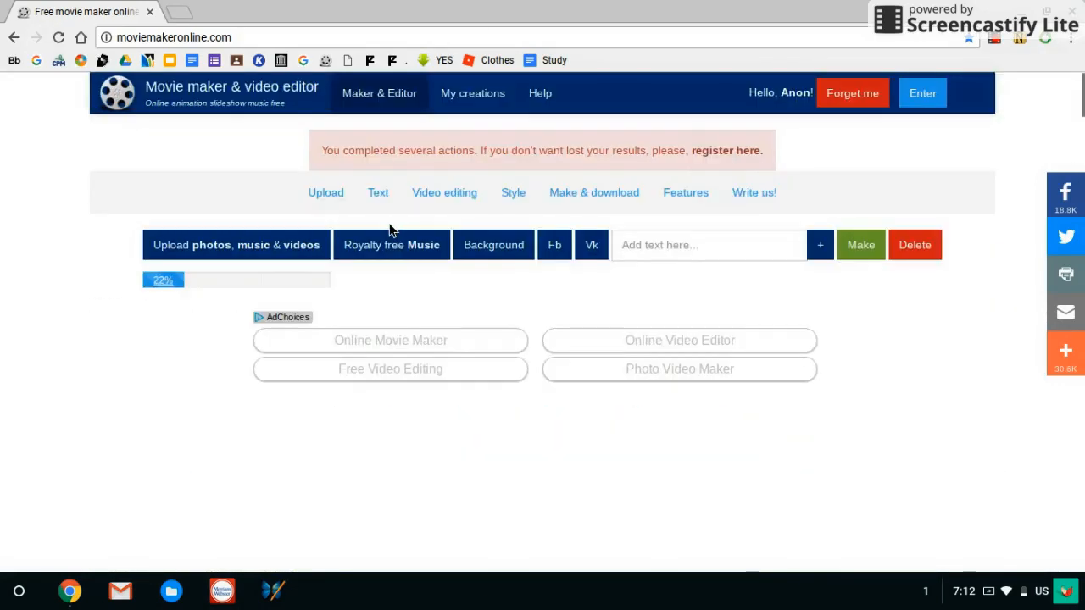
{"action": "mouse_move", "coordinate": [309, 89]}
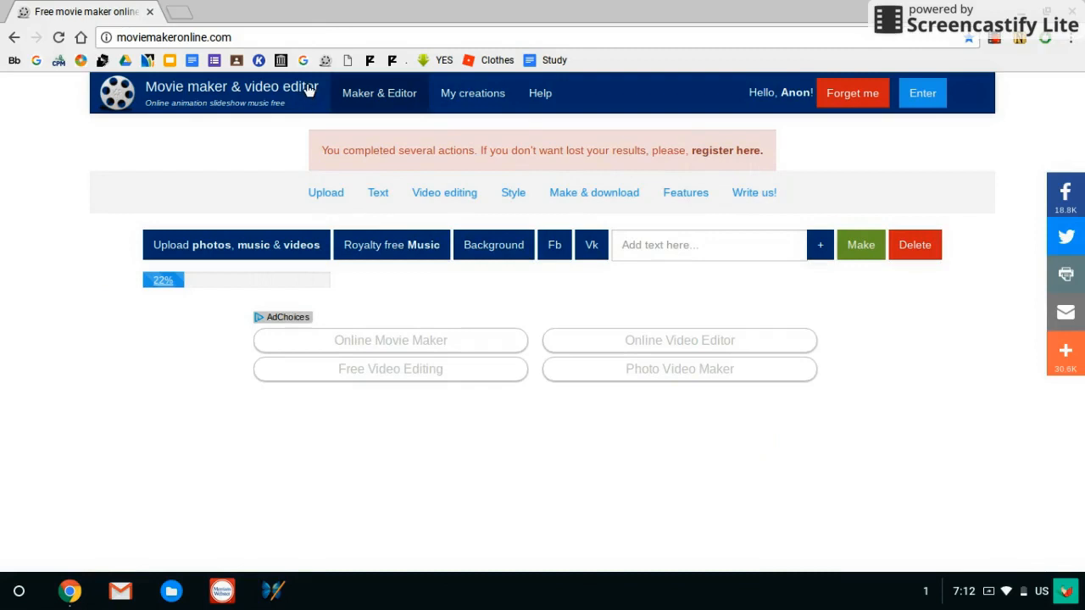
{"action": "scroll", "scroll_direction": "down", "scroll_amount": 3}
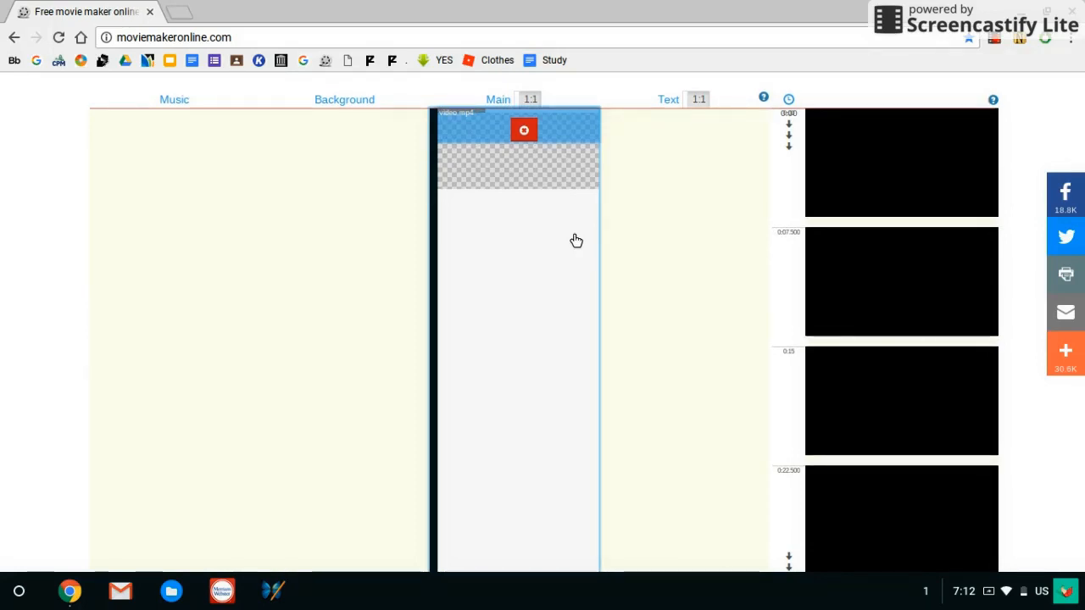
{"action": "left_click", "coordinate": [523, 129]}
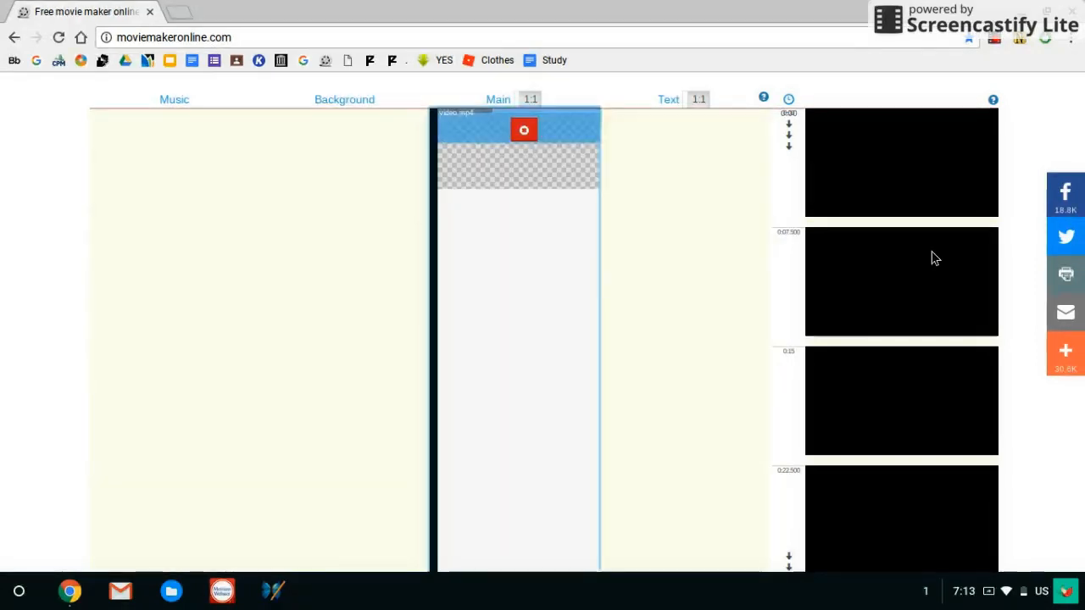
{"action": "left_click", "coordinate": [761, 97]}
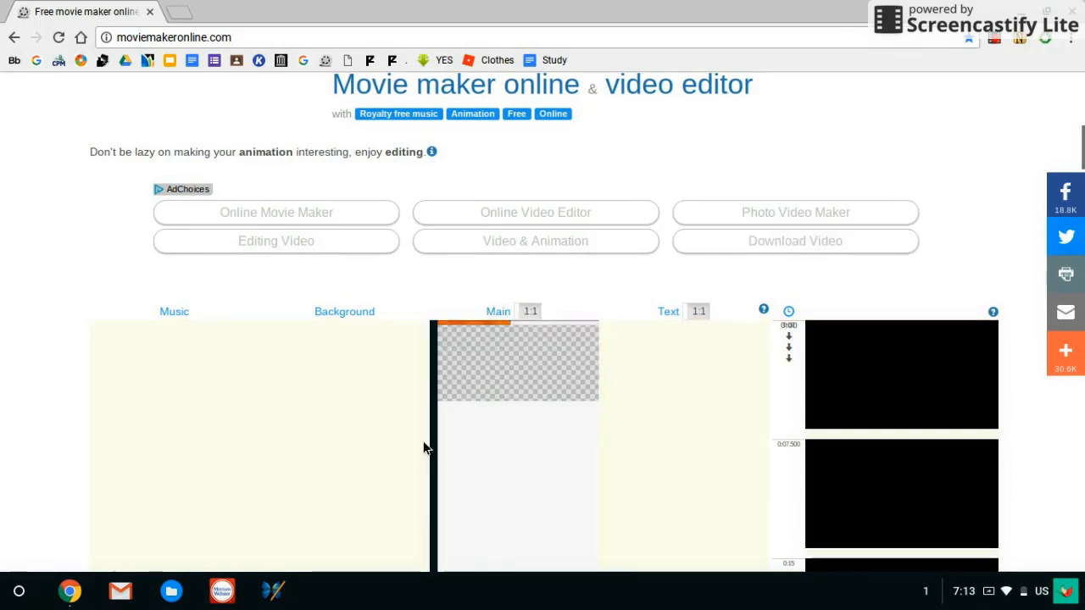
{"action": "left_click", "coordinate": [517, 360]}
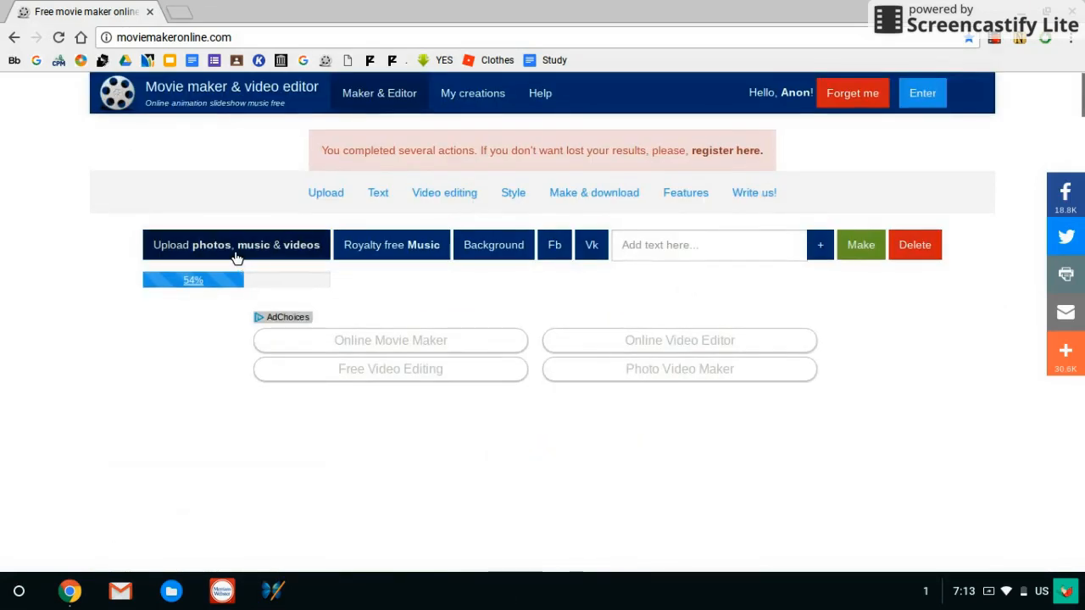
{"action": "left_click", "coordinate": [235, 245]}
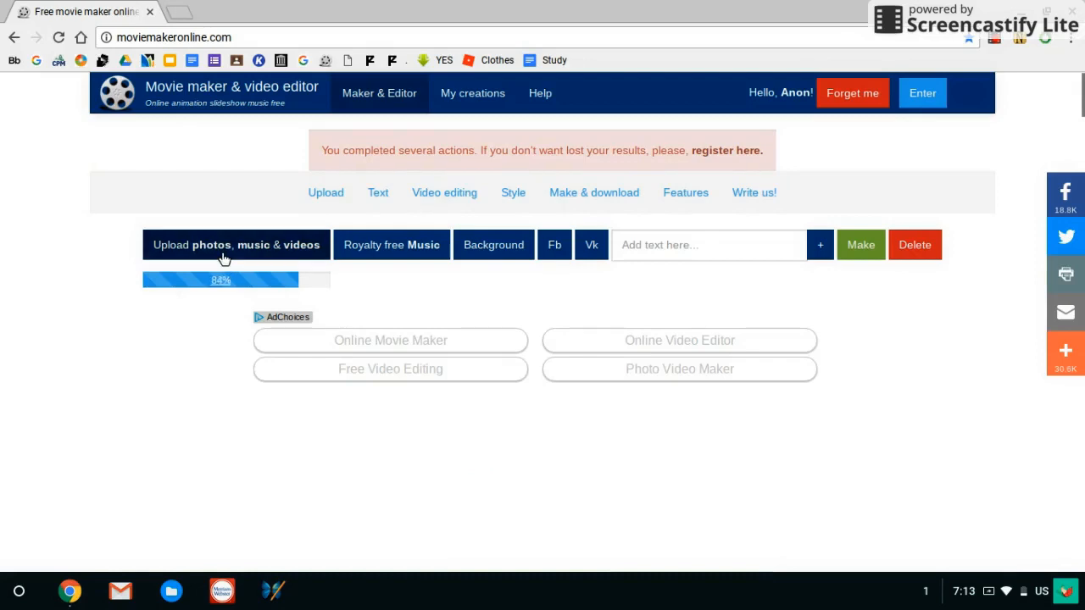
Browse My Drive for another video and upload it until the bar reads 100%
{"action": "left_click", "coordinate": [235, 245]}
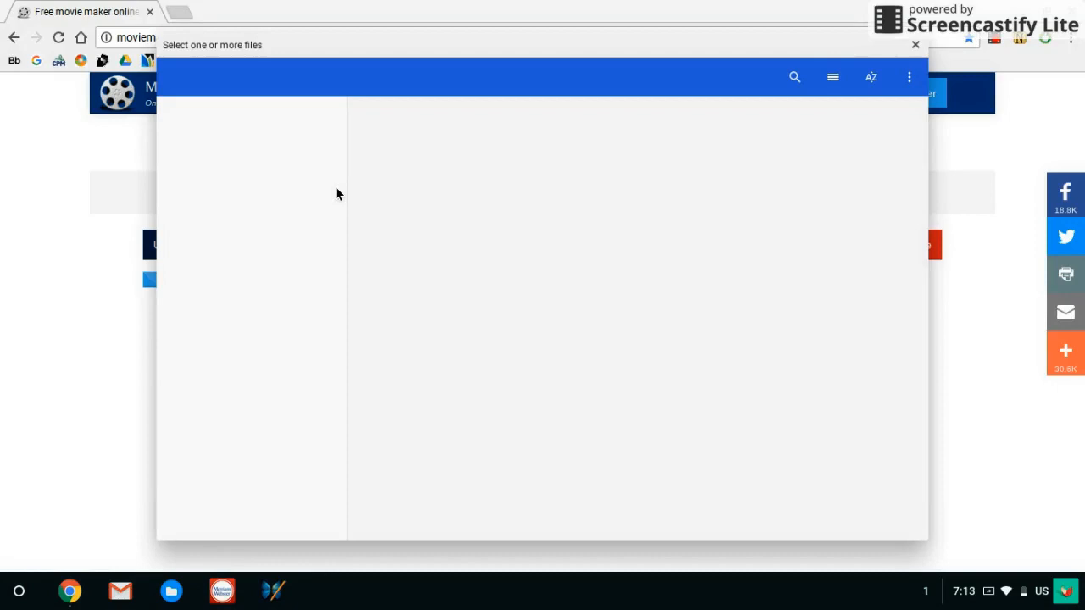
{"action": "mouse_move", "coordinate": [190, 174]}
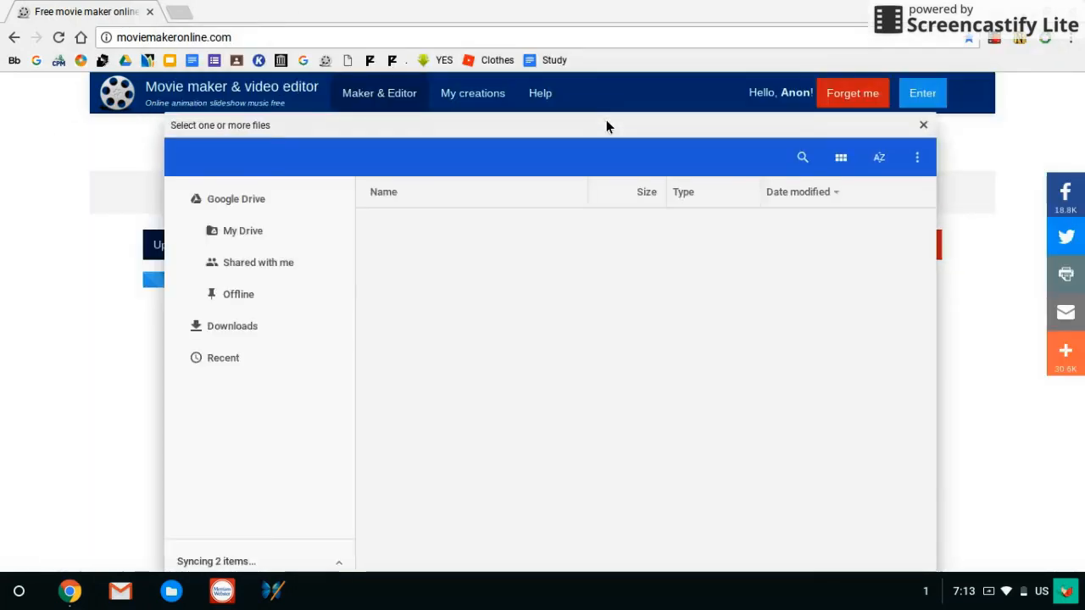
{"action": "left_click", "coordinate": [242, 231]}
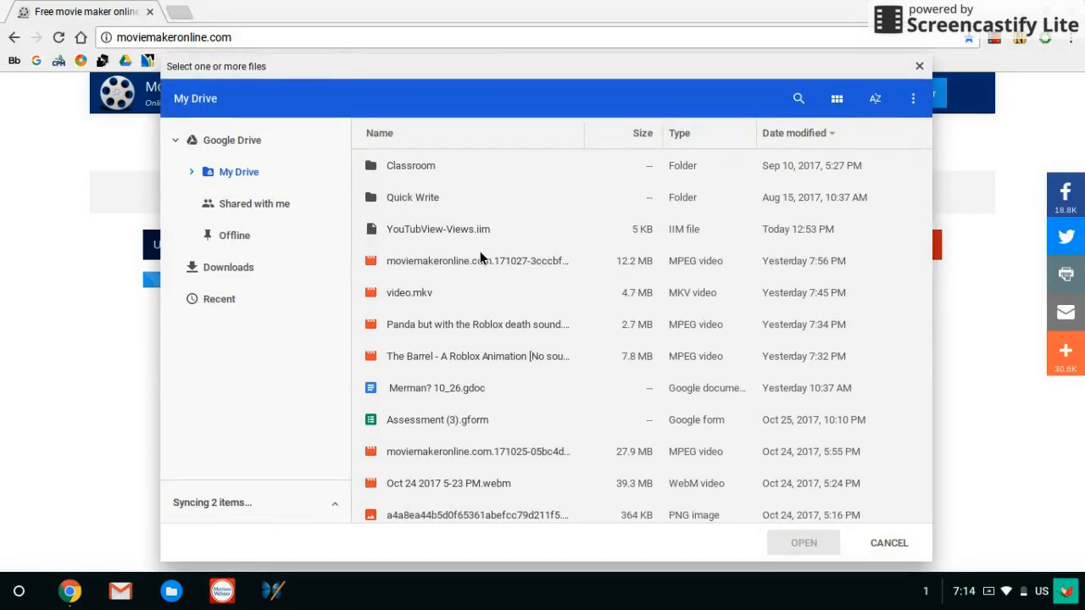
{"action": "scroll", "scroll_direction": "down", "scroll_amount": 3}
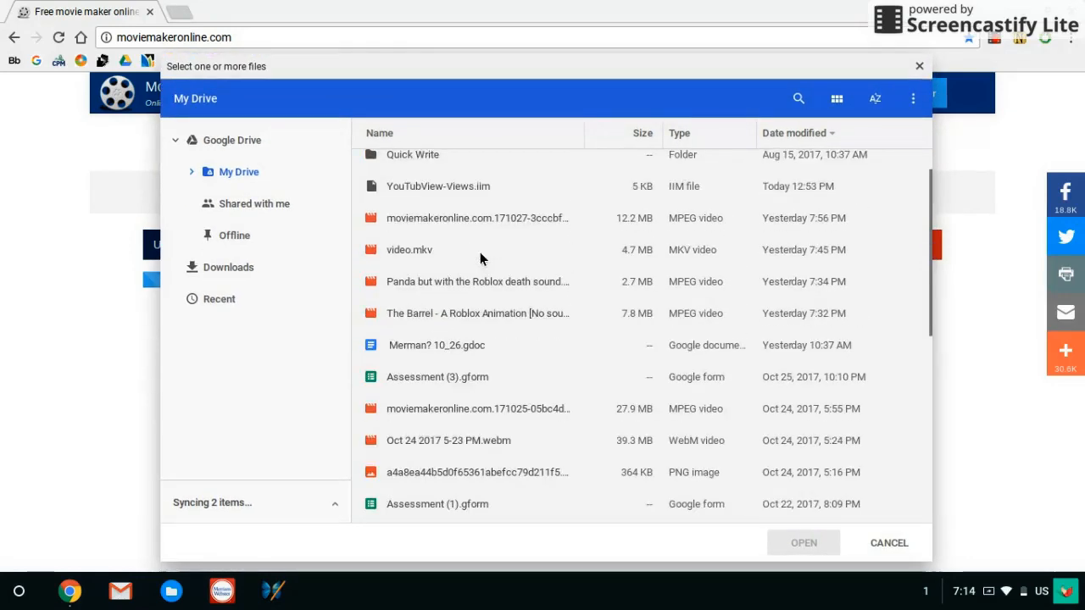
{"action": "scroll", "scroll_direction": "down", "scroll_amount": 3}
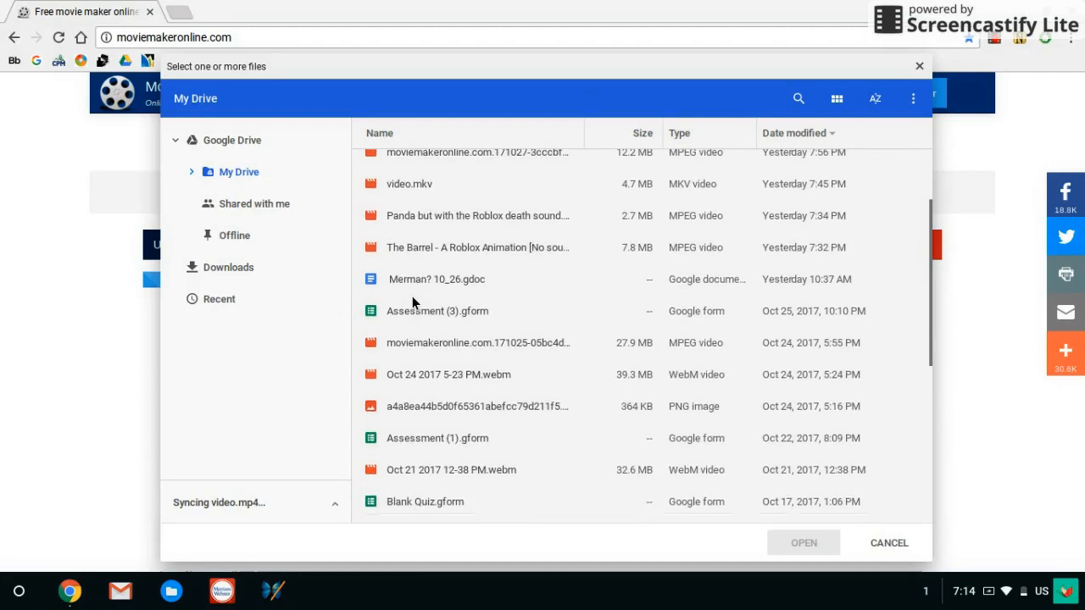
{"action": "scroll", "scroll_direction": "down", "scroll_amount": 3}
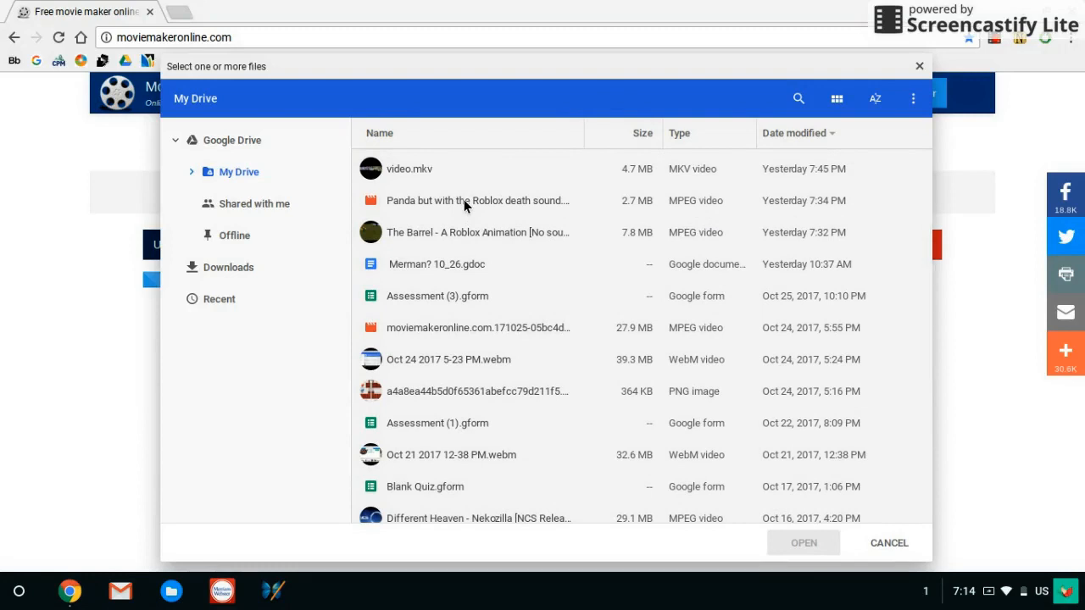
{"action": "scroll", "scroll_direction": "down", "scroll_amount": 3}
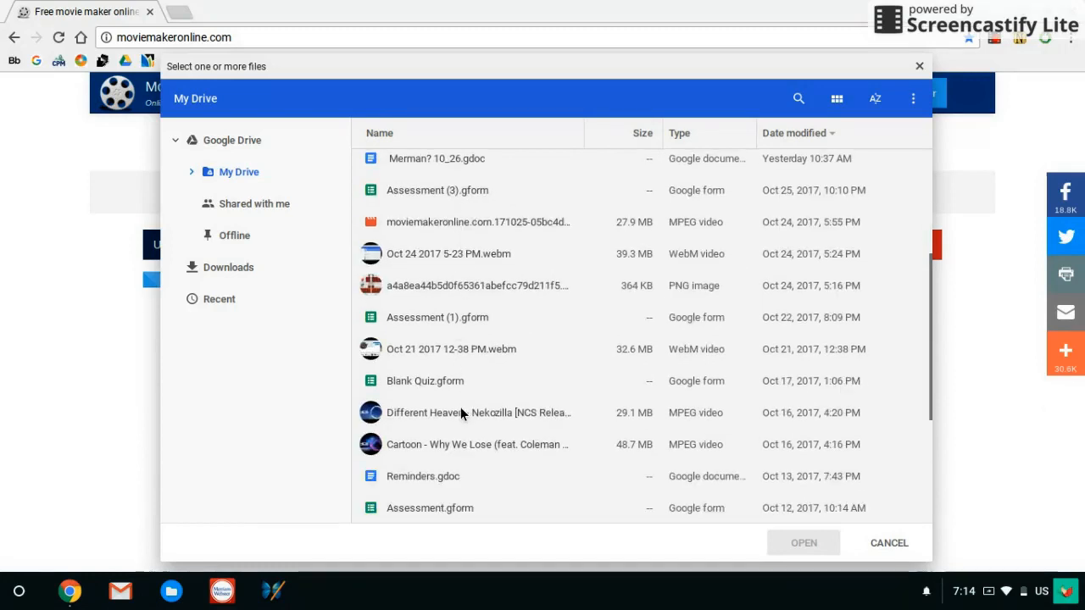
{"action": "scroll", "scroll_direction": "down", "scroll_amount": 3}
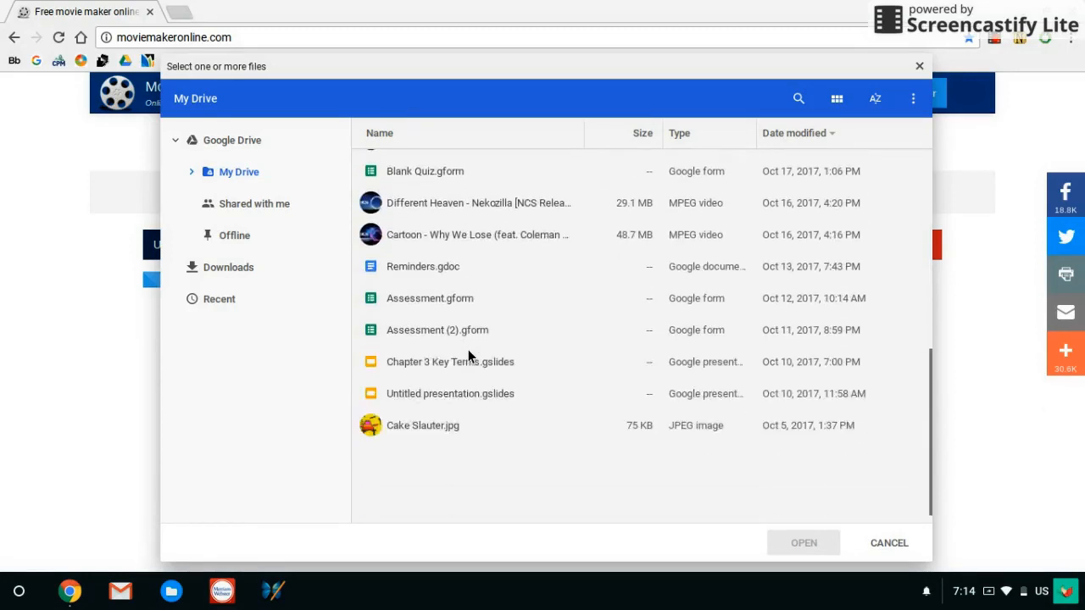
{"action": "scroll", "scroll_direction": "down", "scroll_amount": 3}
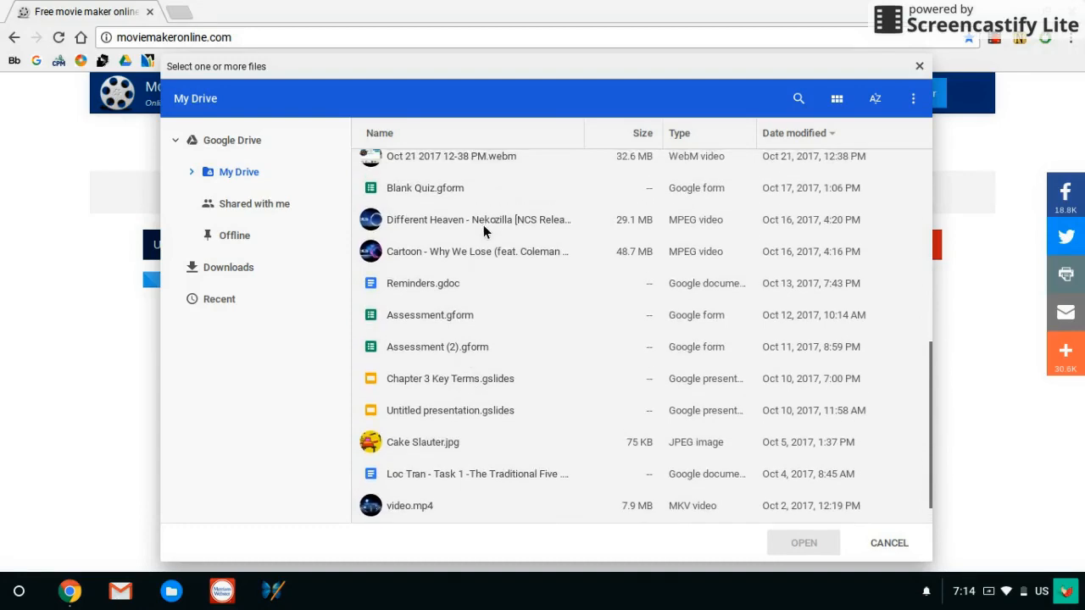
{"action": "scroll", "scroll_direction": "down", "scroll_amount": 3}
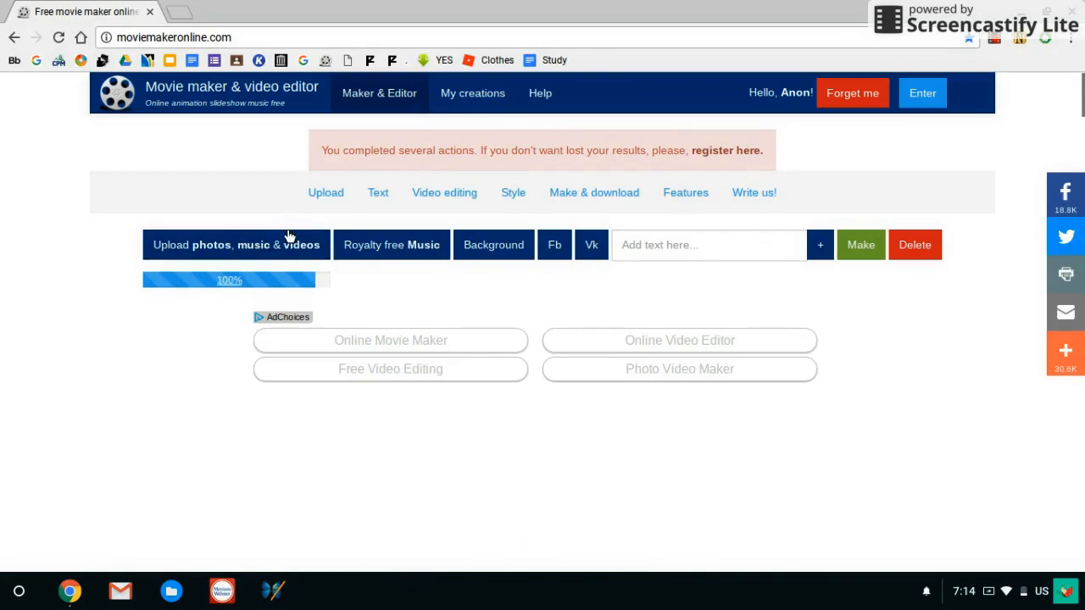
Reopen the upload picker to add the next file
{"action": "left_click", "coordinate": [236, 244]}
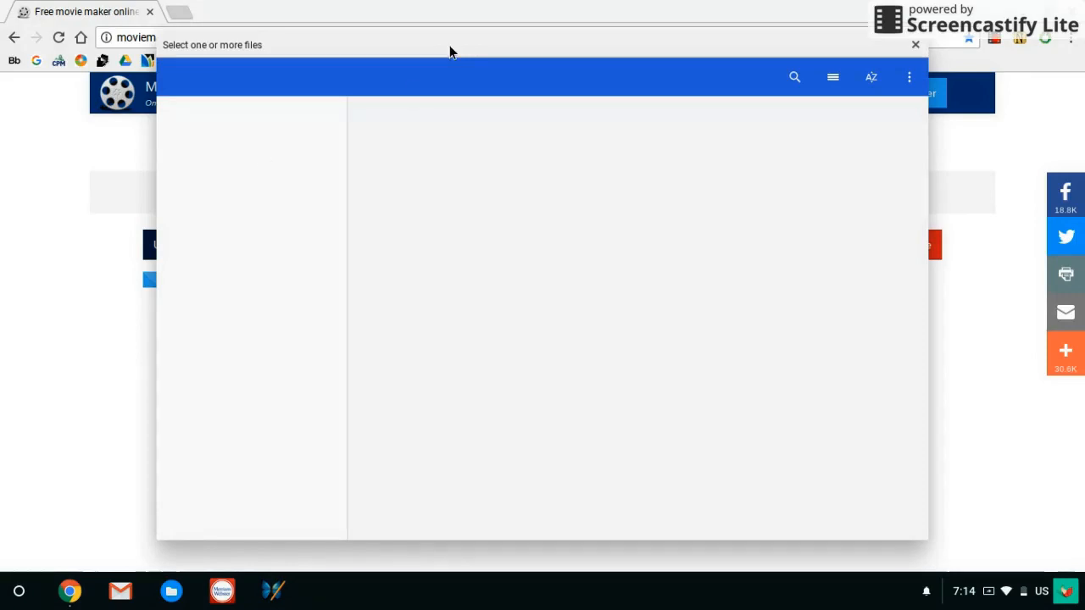
{"action": "mouse_move", "coordinate": [665, 7]}
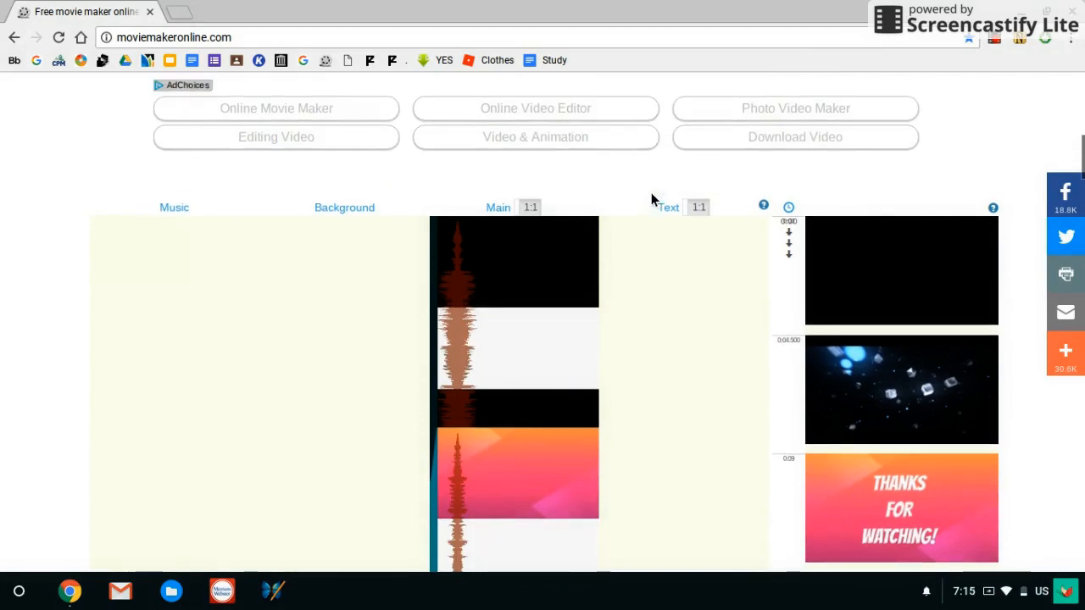
Scroll to the settings panel and start Make & download
{"action": "scroll", "scroll_direction": "down", "scroll_amount": 3}
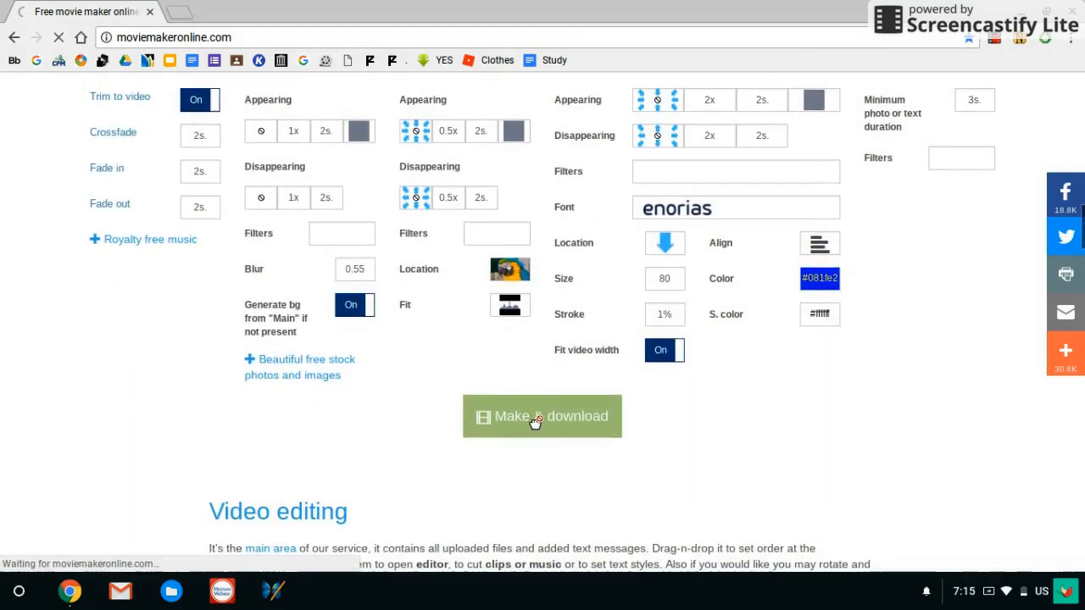
{"action": "left_click", "coordinate": [543, 416]}
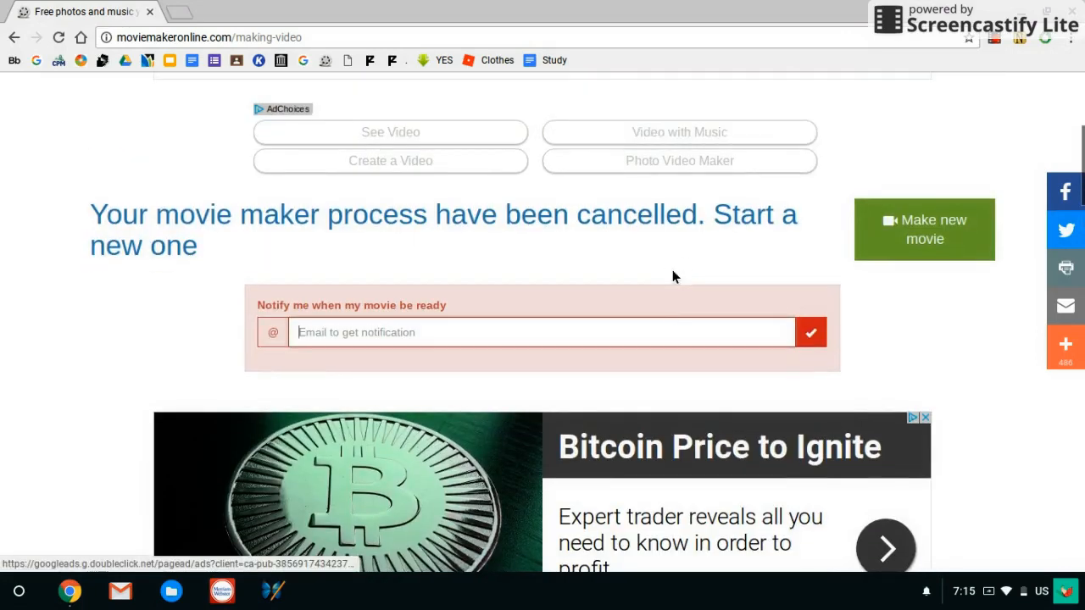
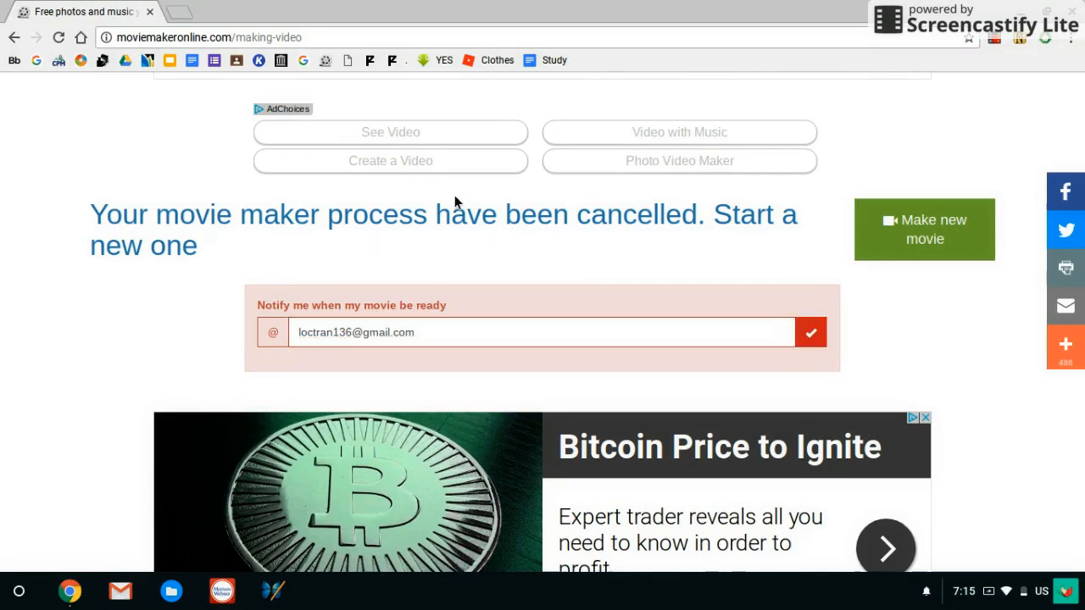
{"action": "left_click", "coordinate": [924, 229]}
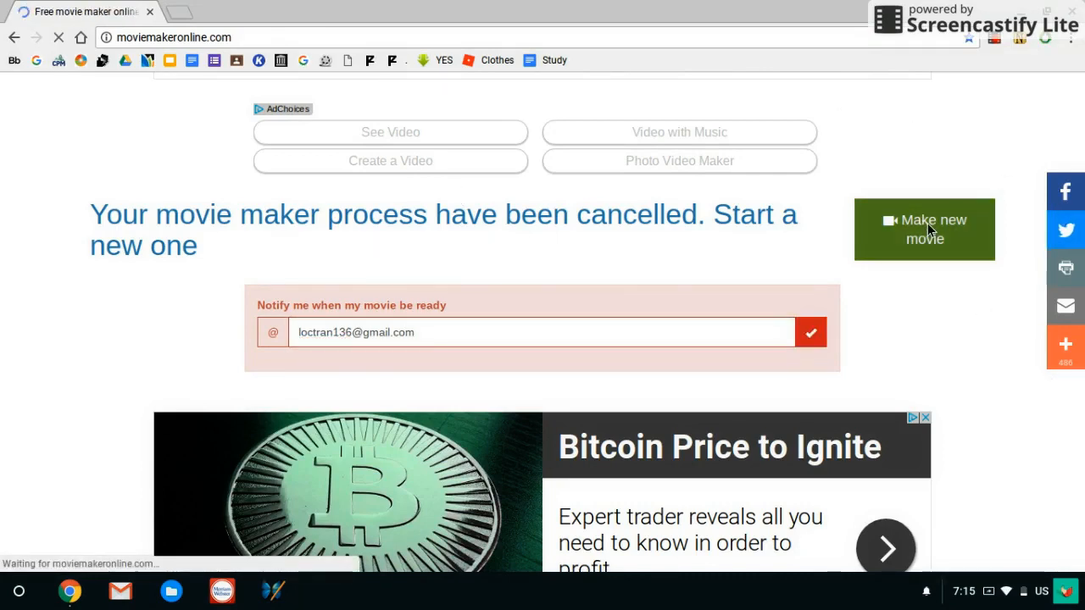
Start the new movie and pick the Panda video from My Drive for upload
{"action": "left_click", "coordinate": [924, 229]}
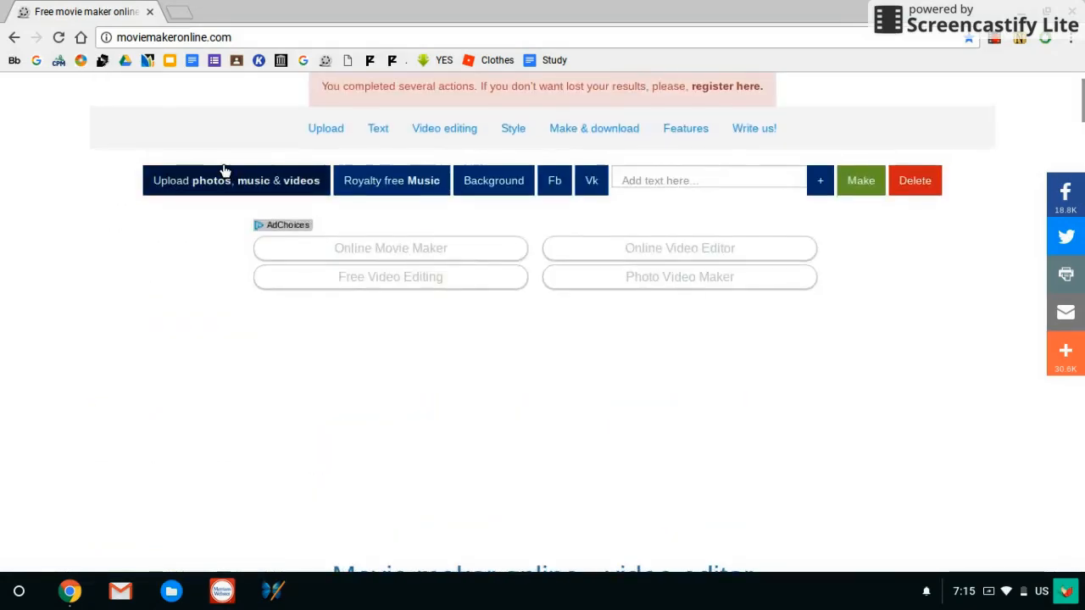
{"action": "left_click", "coordinate": [236, 180]}
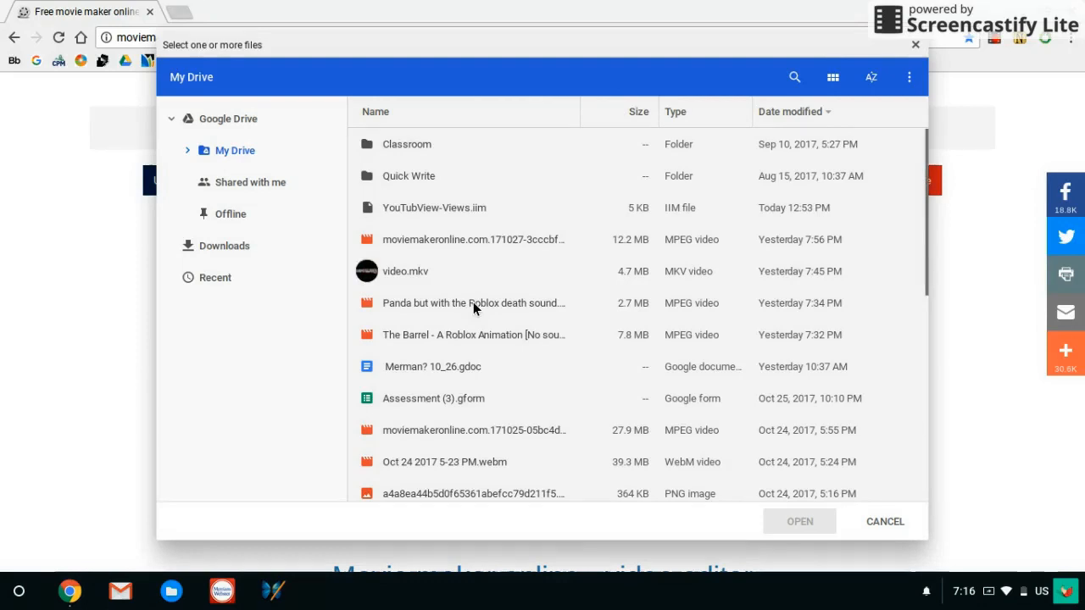
{"action": "left_click", "coordinate": [473, 303]}
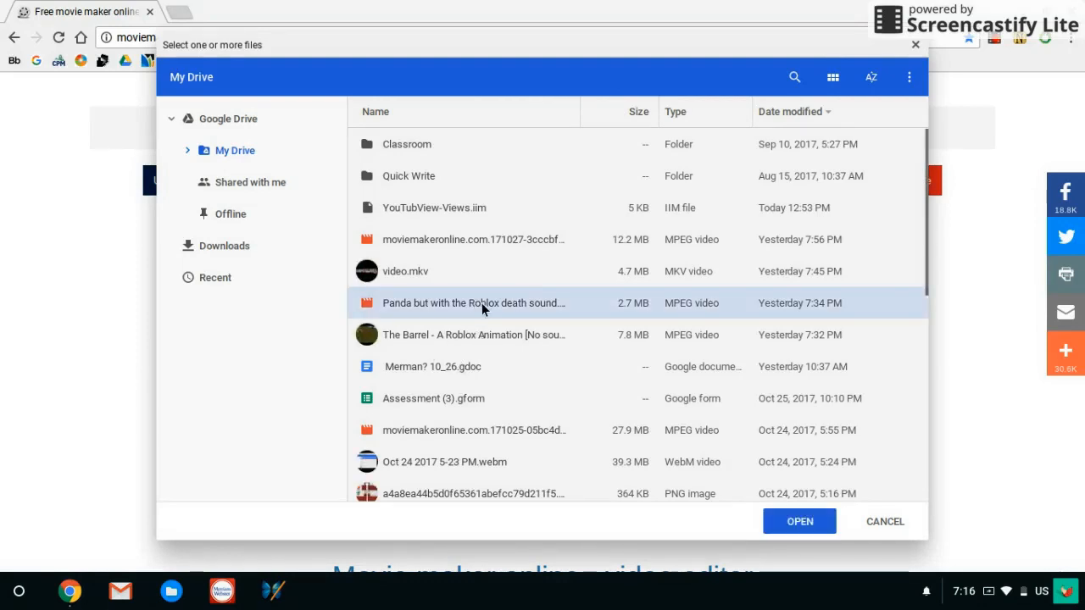
{"action": "scroll", "scroll_direction": "down", "scroll_amount": 3}
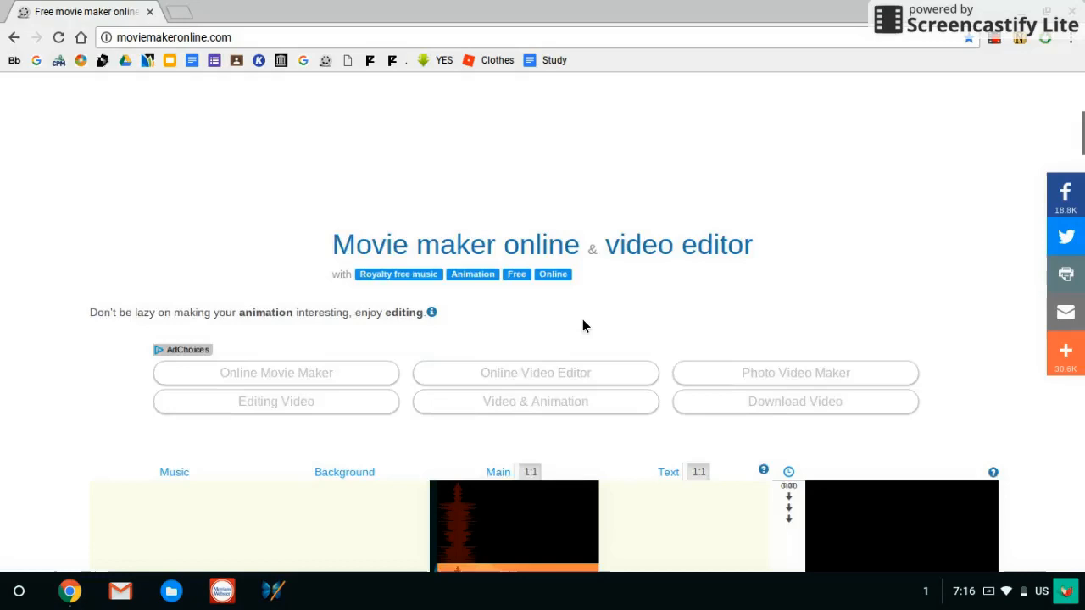
{"action": "scroll", "scroll_direction": "down", "scroll_amount": 3}
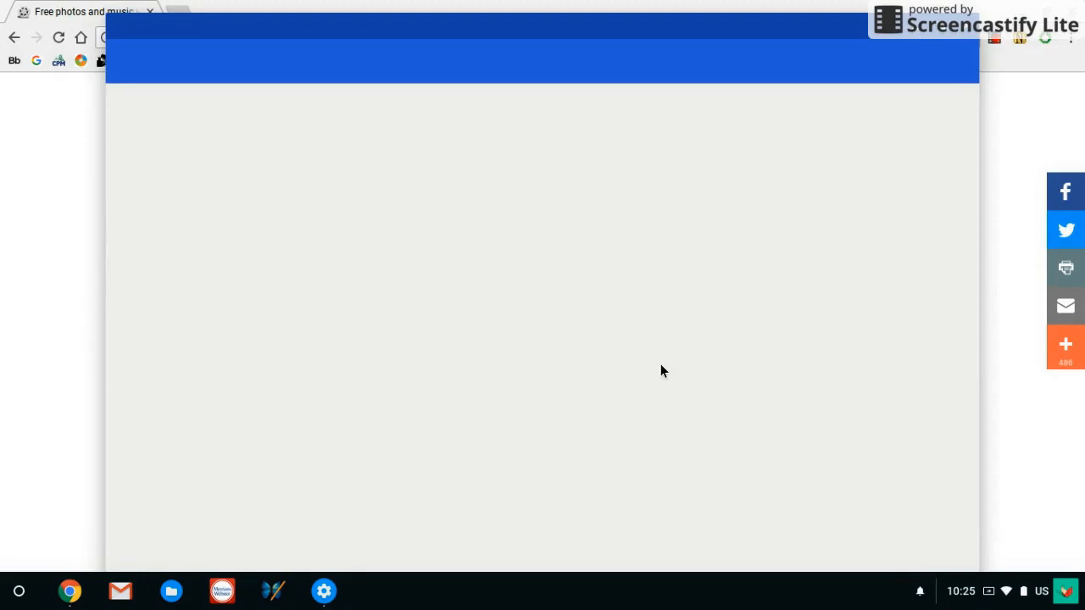
{"action": "mouse_move", "coordinate": [769, 469]}
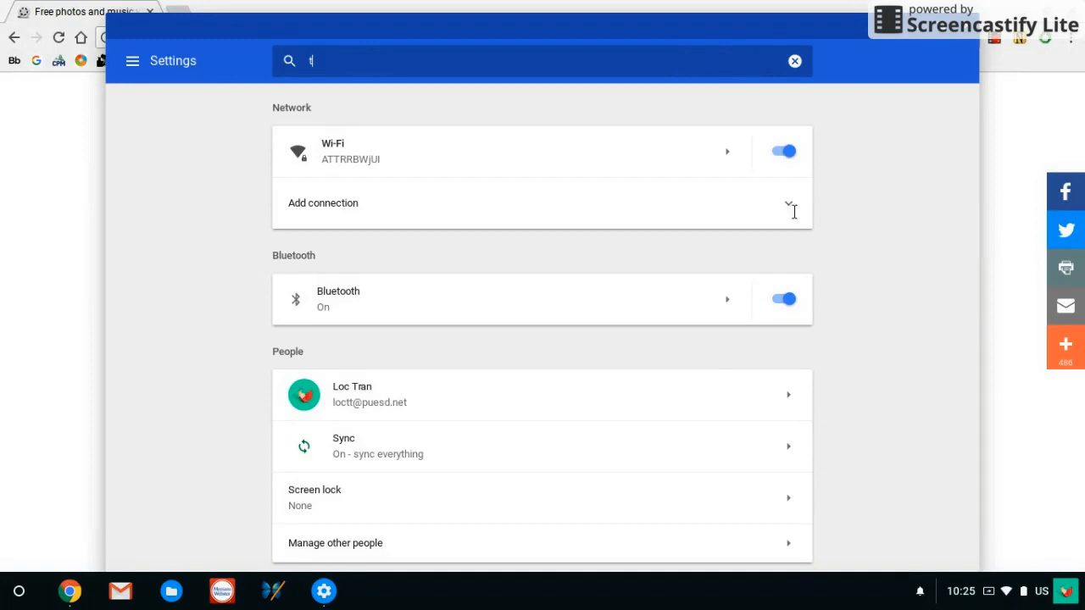
Search Settings for 'time' and toggle the 24-hour clock setting
{"action": "type", "text": "ime"}
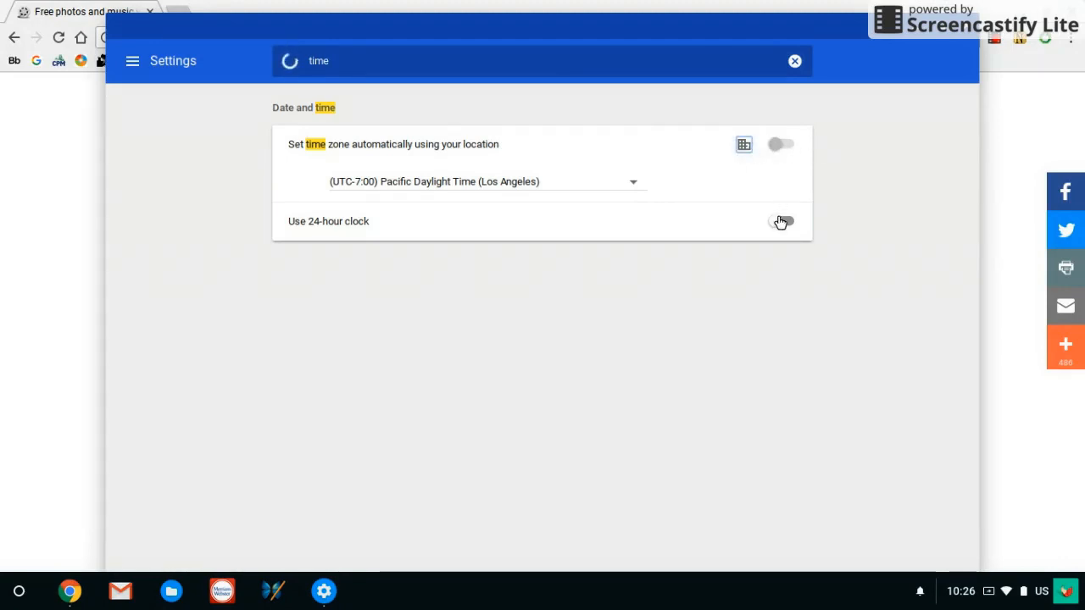
{"action": "left_click", "coordinate": [781, 221]}
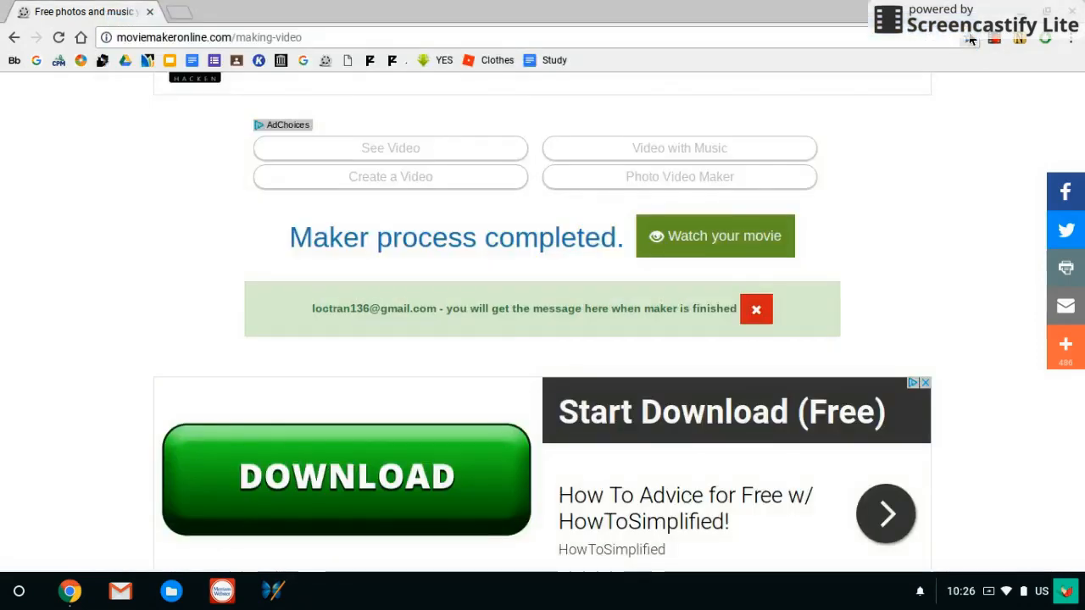
Open the finished movie's ready page, jump to its player, then search 'video combiner free'
{"action": "left_click", "coordinate": [715, 236]}
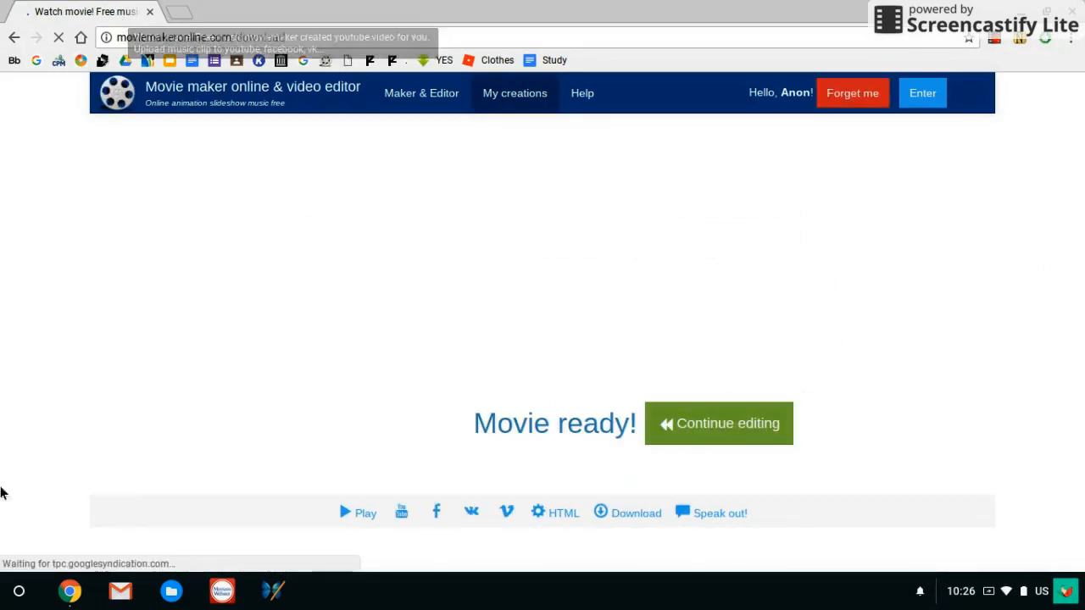
{"action": "left_click", "coordinate": [635, 512]}
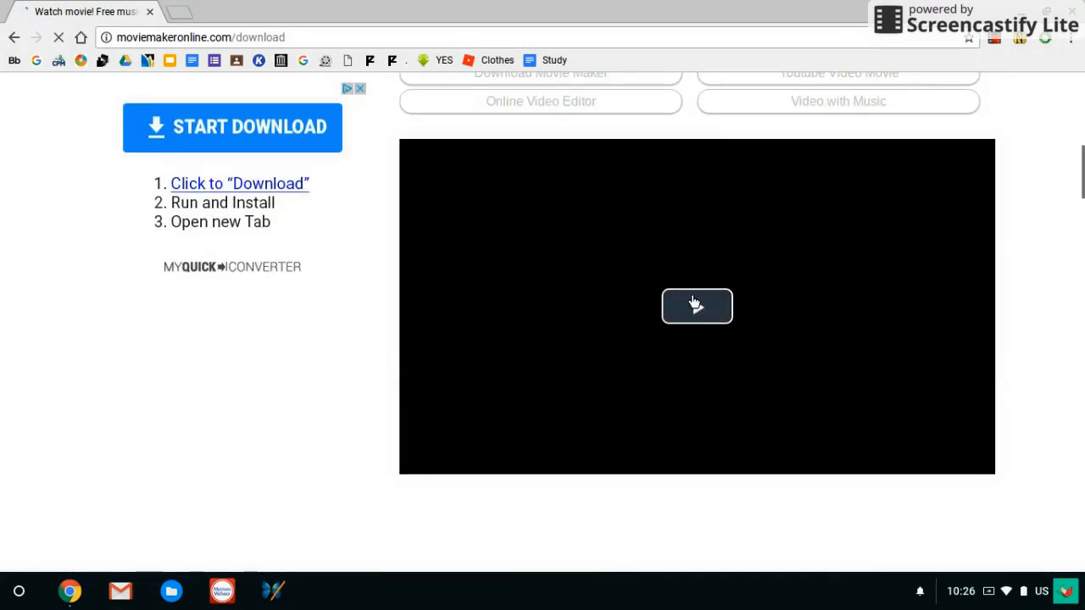
{"action": "type", "text": "video comg"}
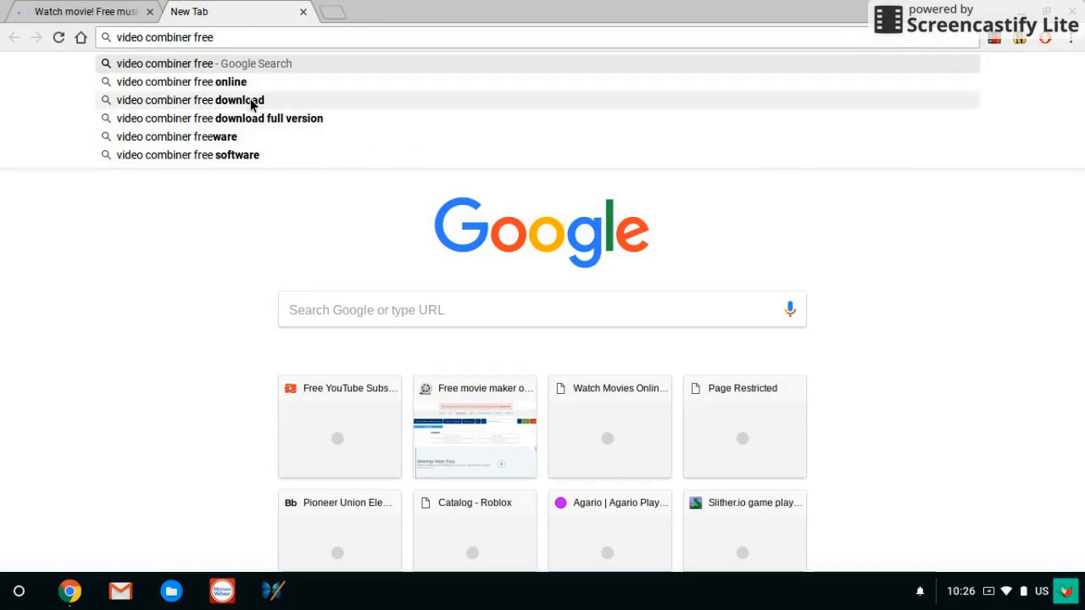
Close the search tab to return to the download page with the movie playing
{"action": "left_click", "coordinate": [187, 100]}
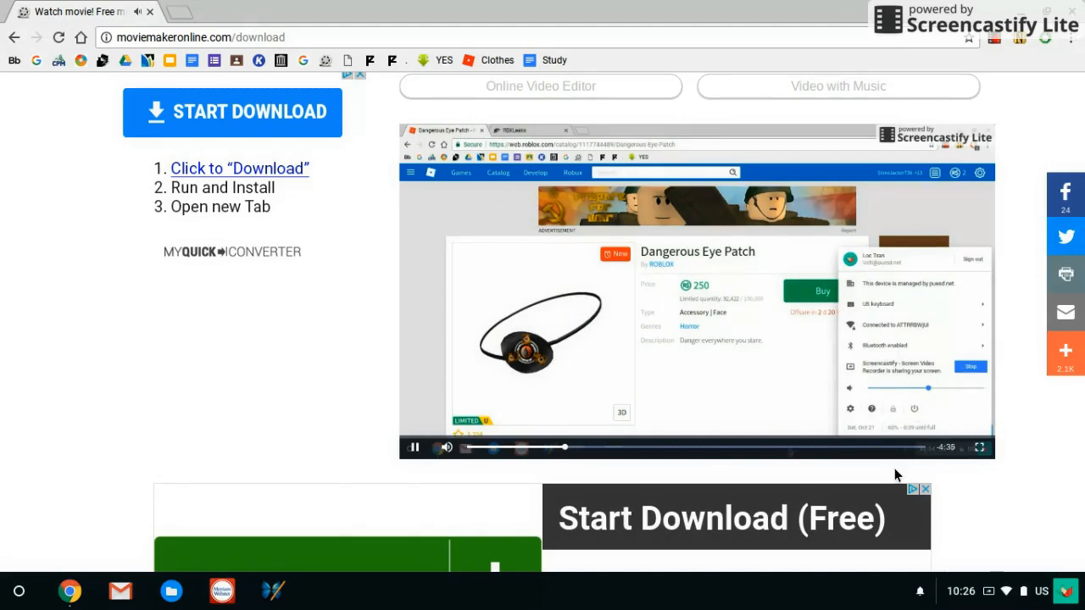
Scroll the download page back to the Movie ready section with editing and download options
{"action": "left_click_drag", "start_coordinate": [563, 446], "coordinate": [907, 447]}
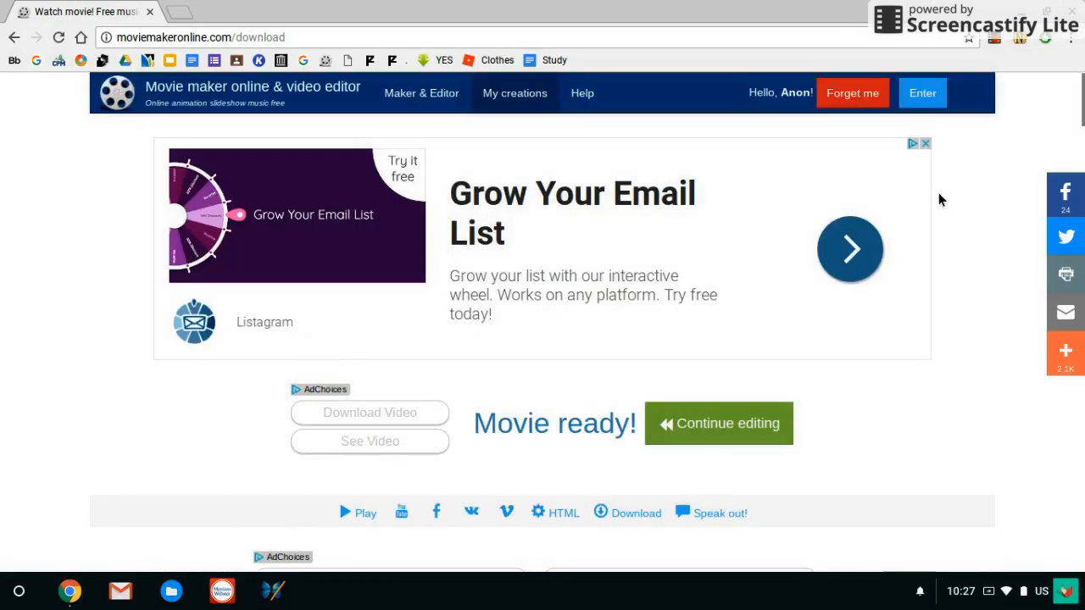
{"action": "mouse_move", "coordinate": [988, 50]}
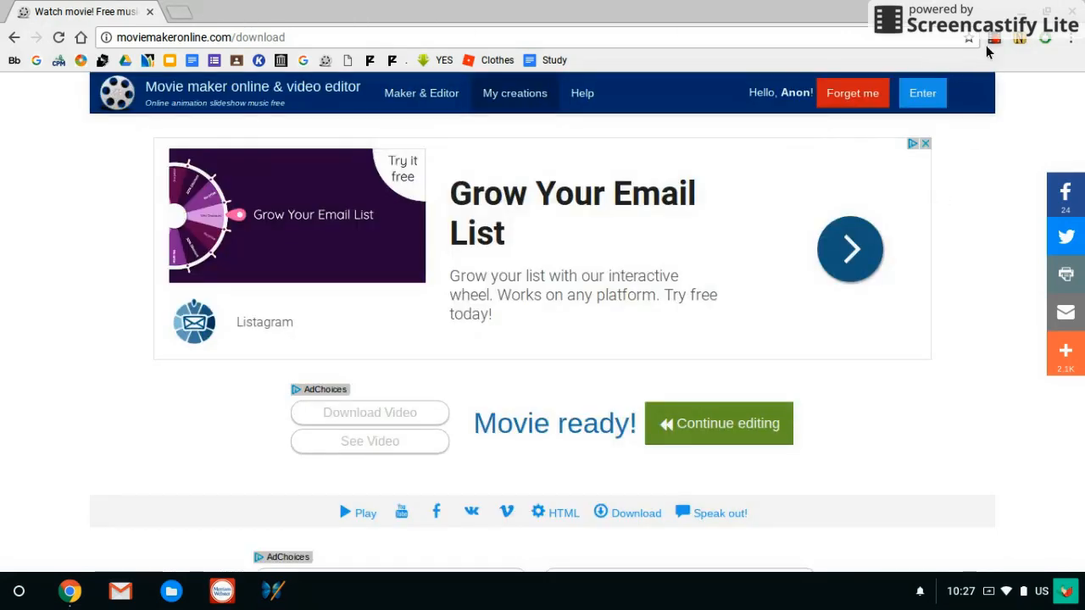